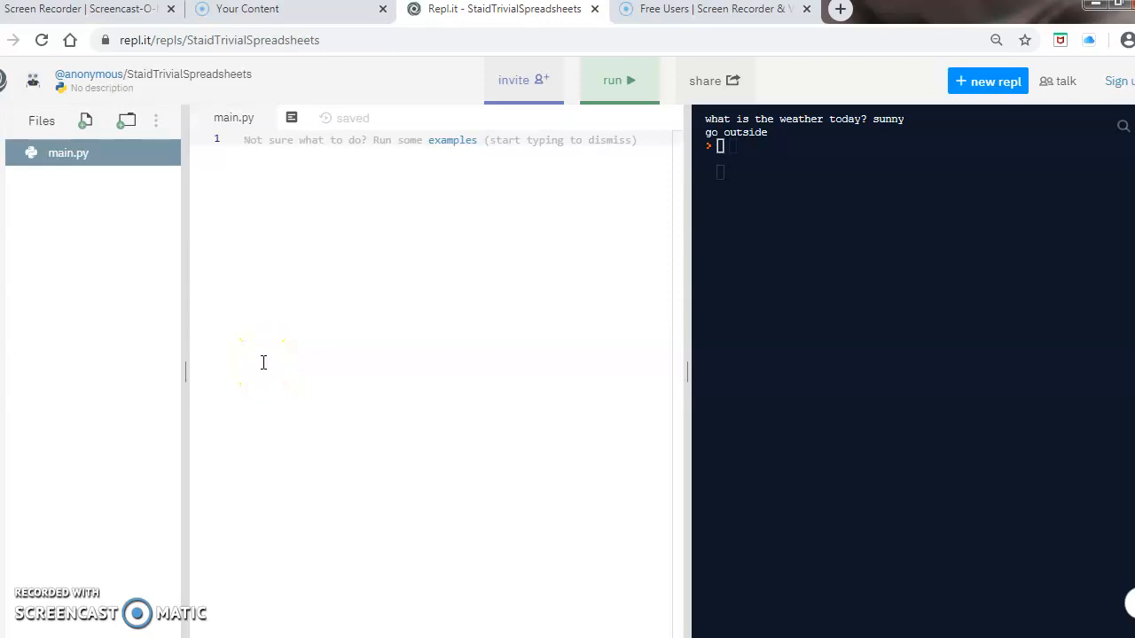
Write the comment lines #Iteration, #loop and #FOR loop at the top of main.py.
{"action": "type", "text": "#iteration"}
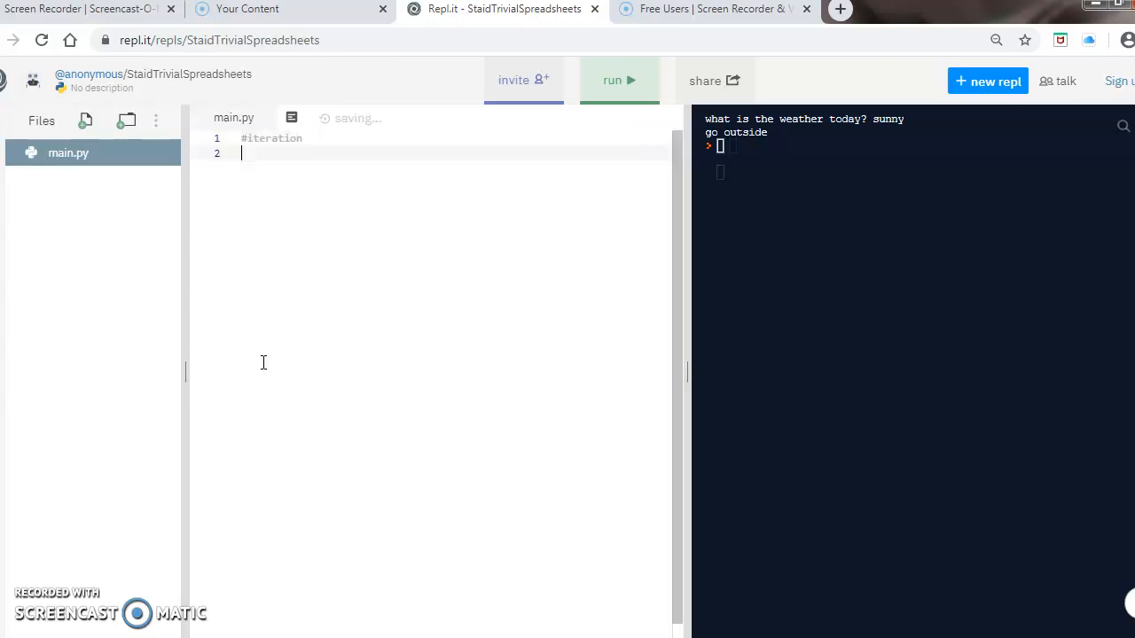
{"action": "type", "text": "#loop"}
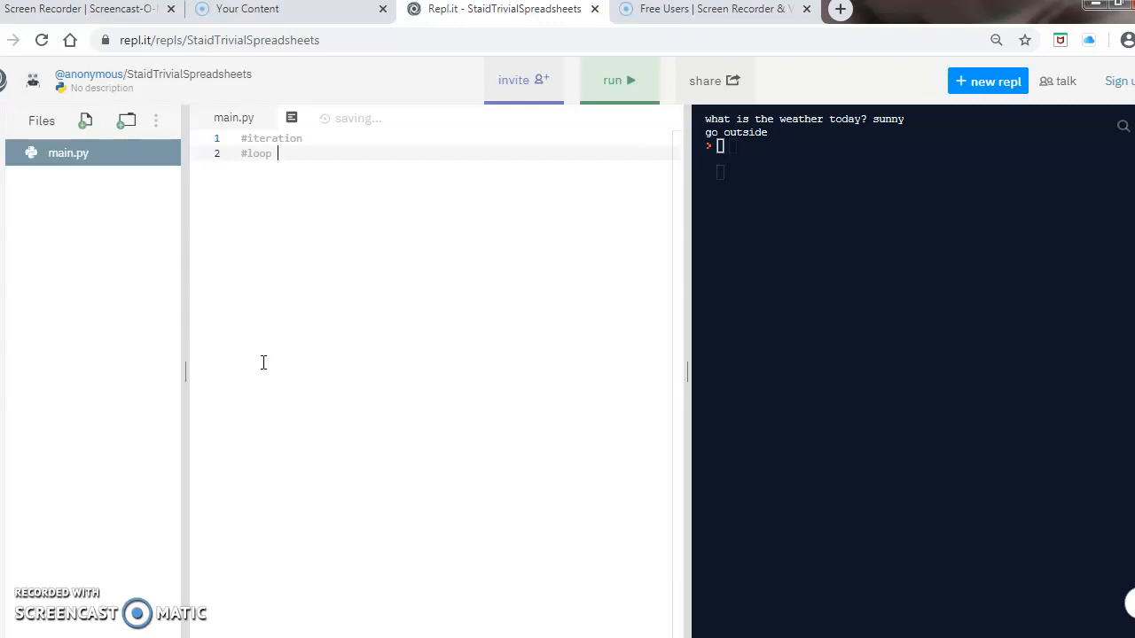
{"action": "key", "text": "Enter"}
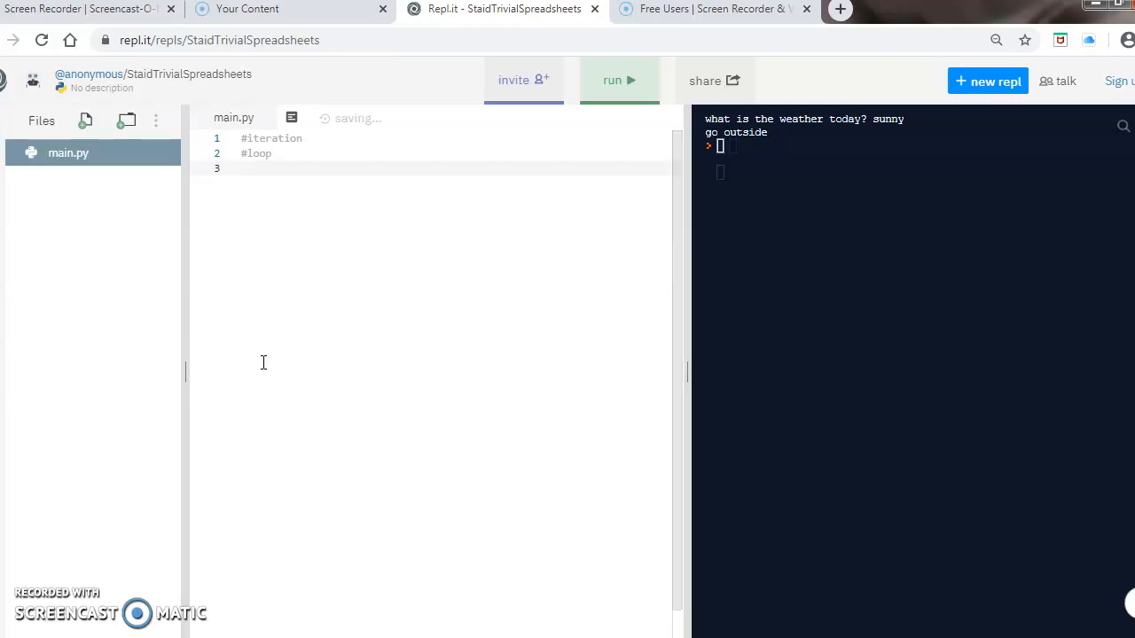
{"action": "type", "text": "#FOR lo"}
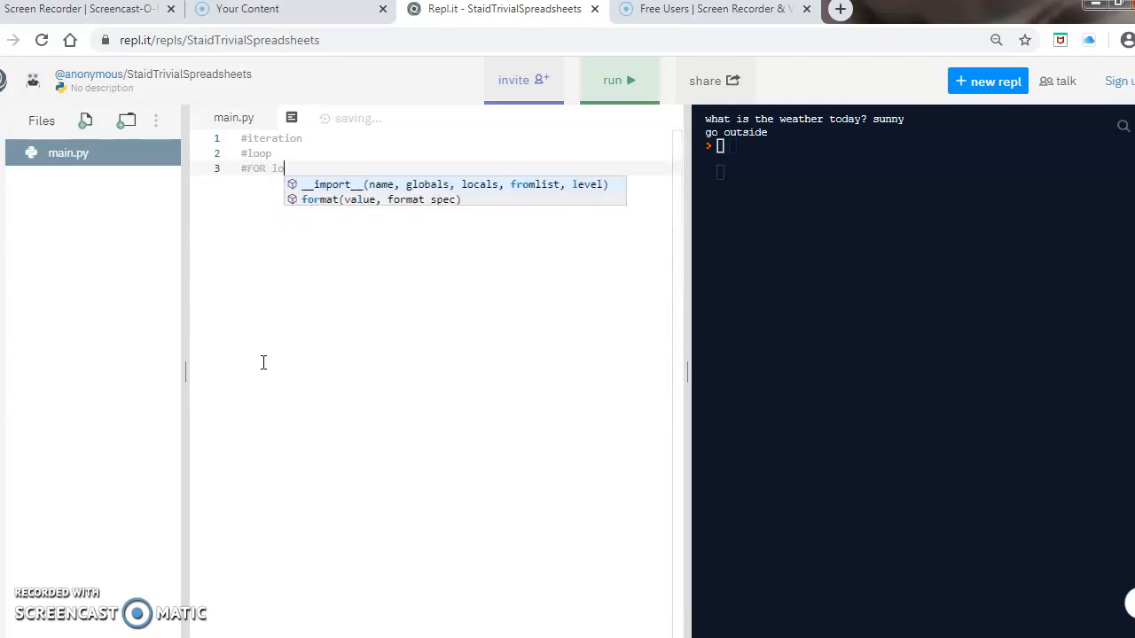
{"action": "type", "text": "op"}
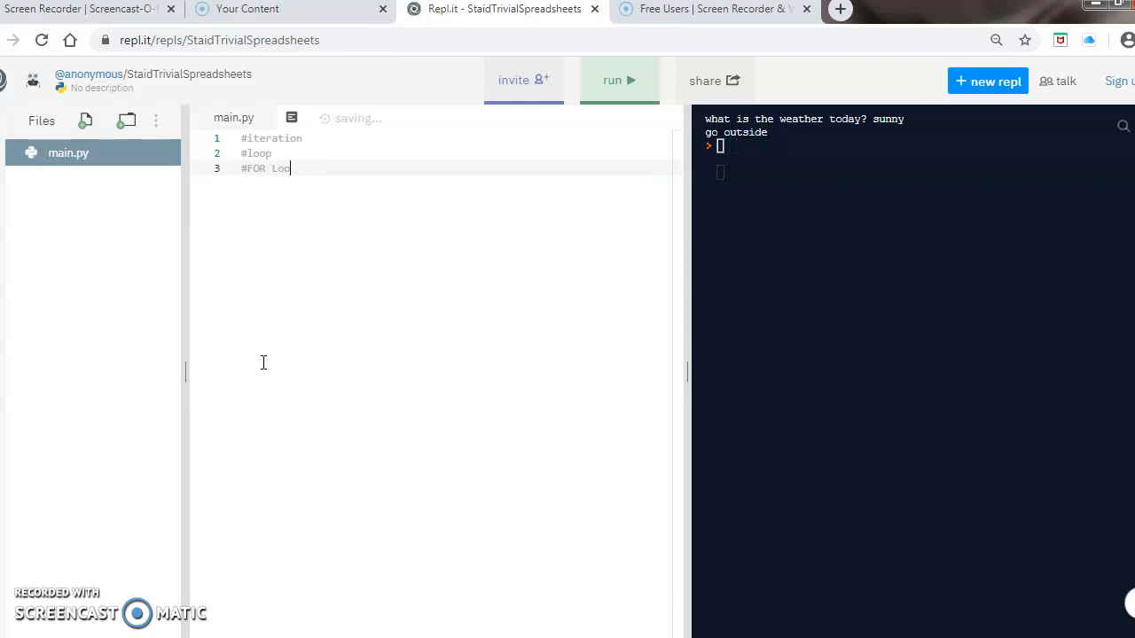
{"action": "type", "text": "p"}
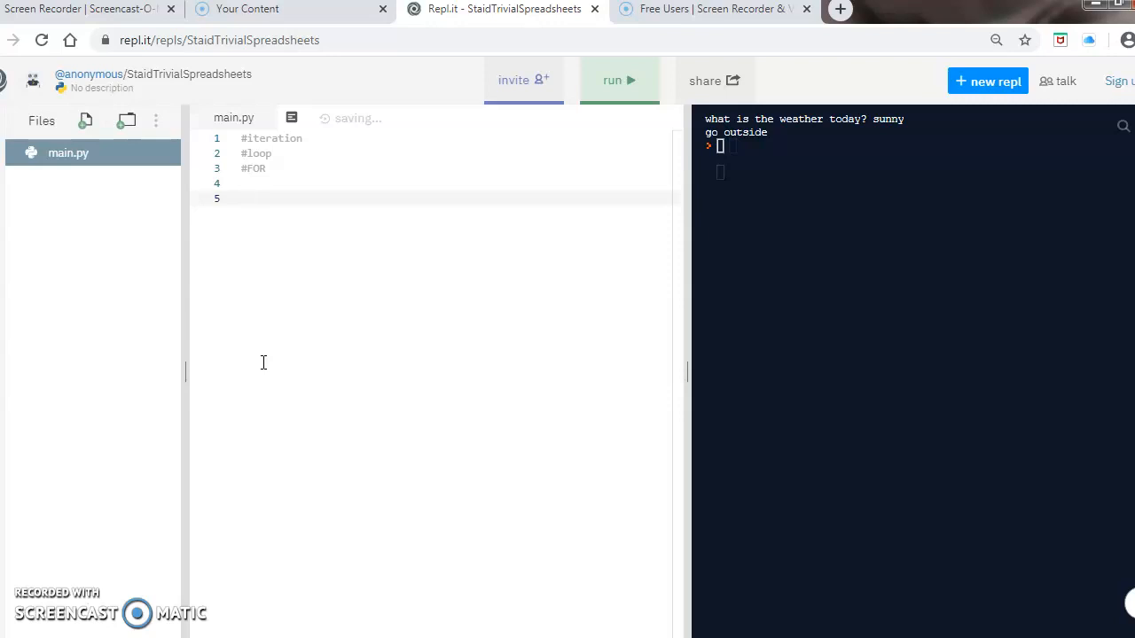
Write the loop header 'for i in range (1,10):', correcting the mistyped variable to i.
{"action": "type", "text": "for"}
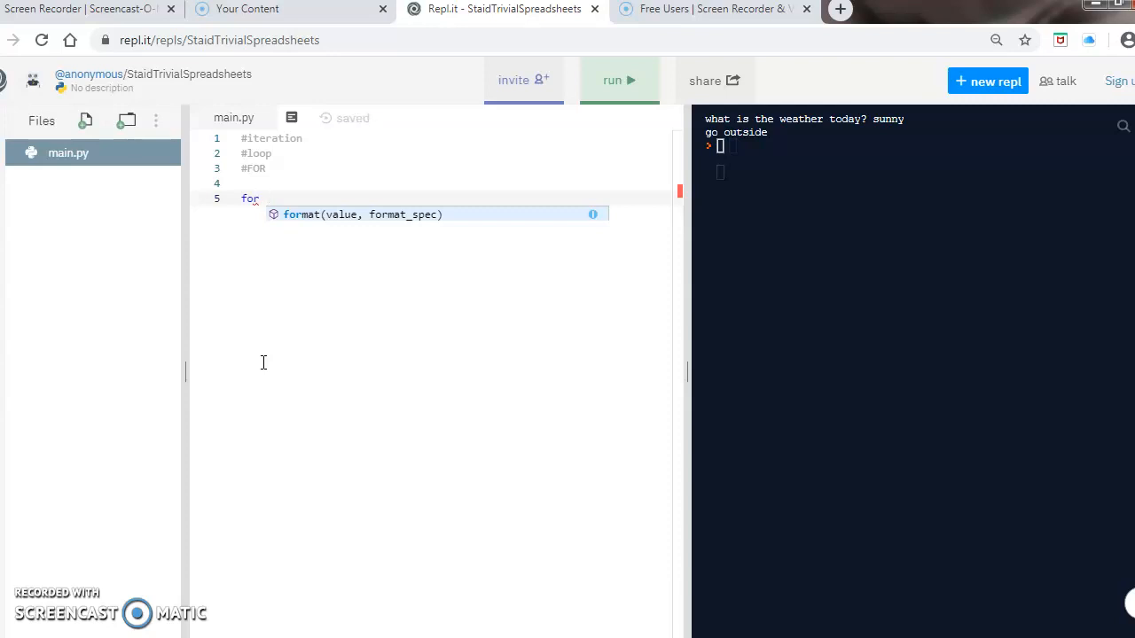
{"action": "type", "text": "ss"}
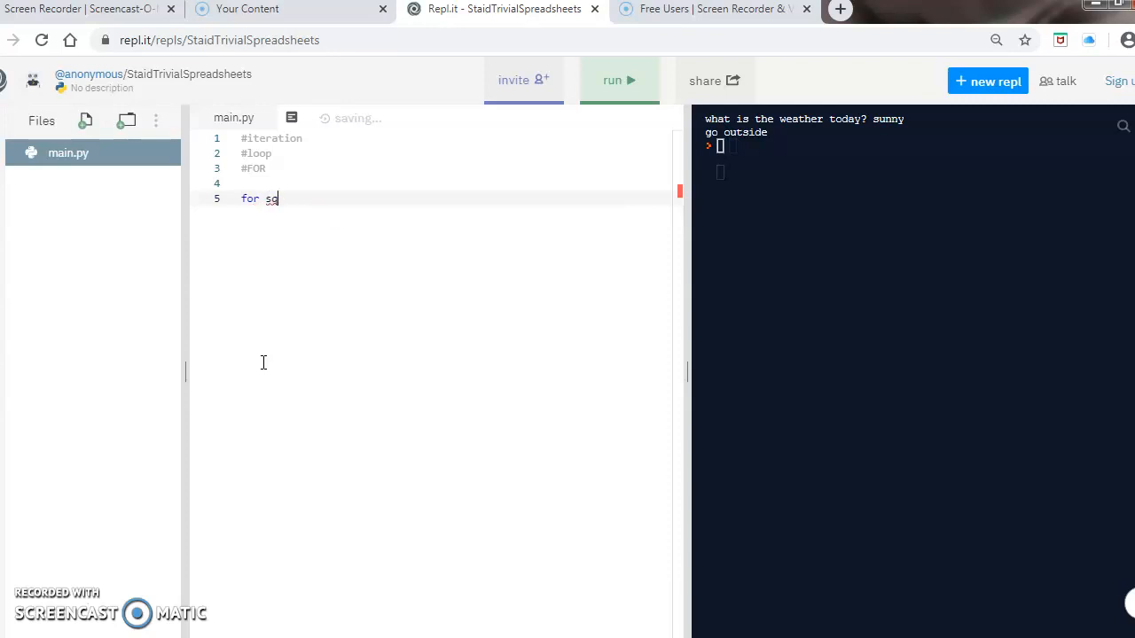
{"action": "type", "text": "u"}
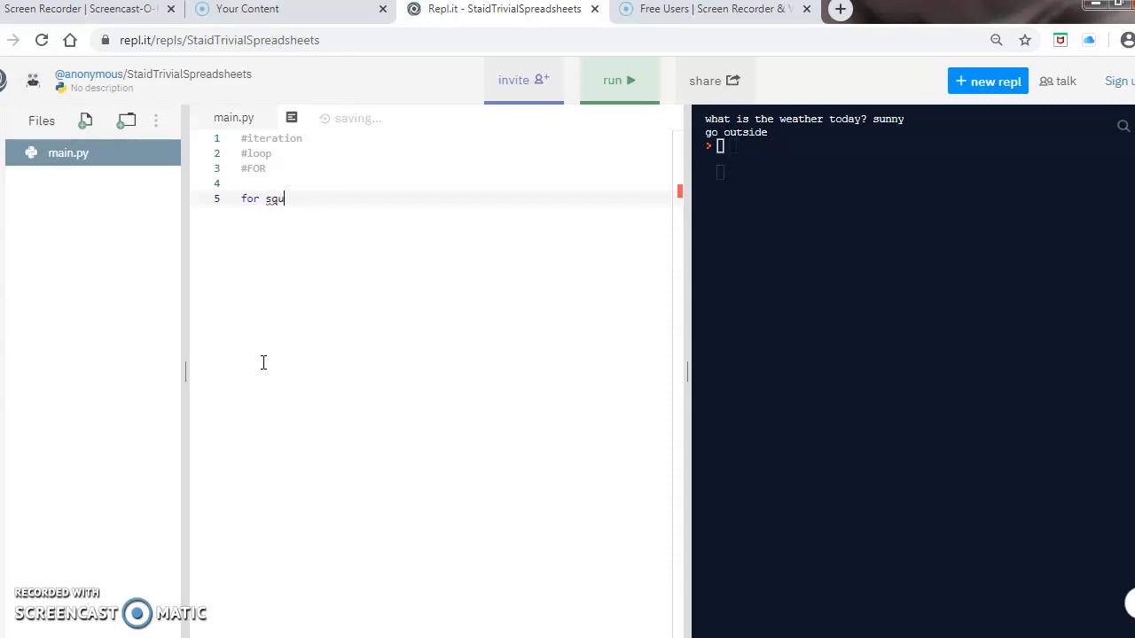
{"action": "type", "text": "ar"}
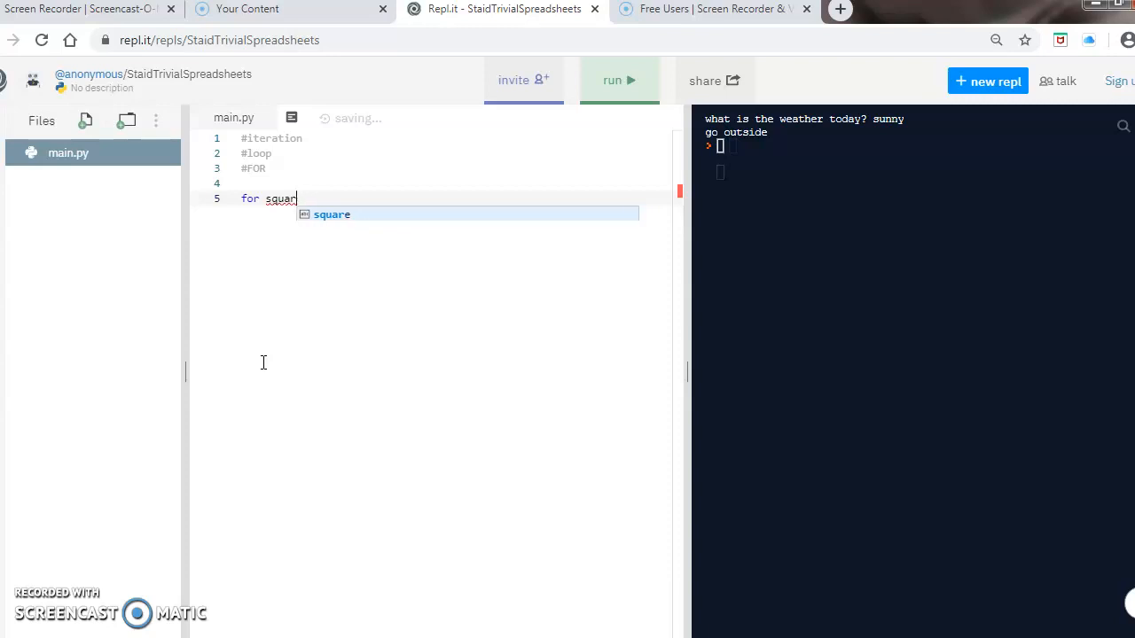
{"action": "key", "text": "Backspace"}
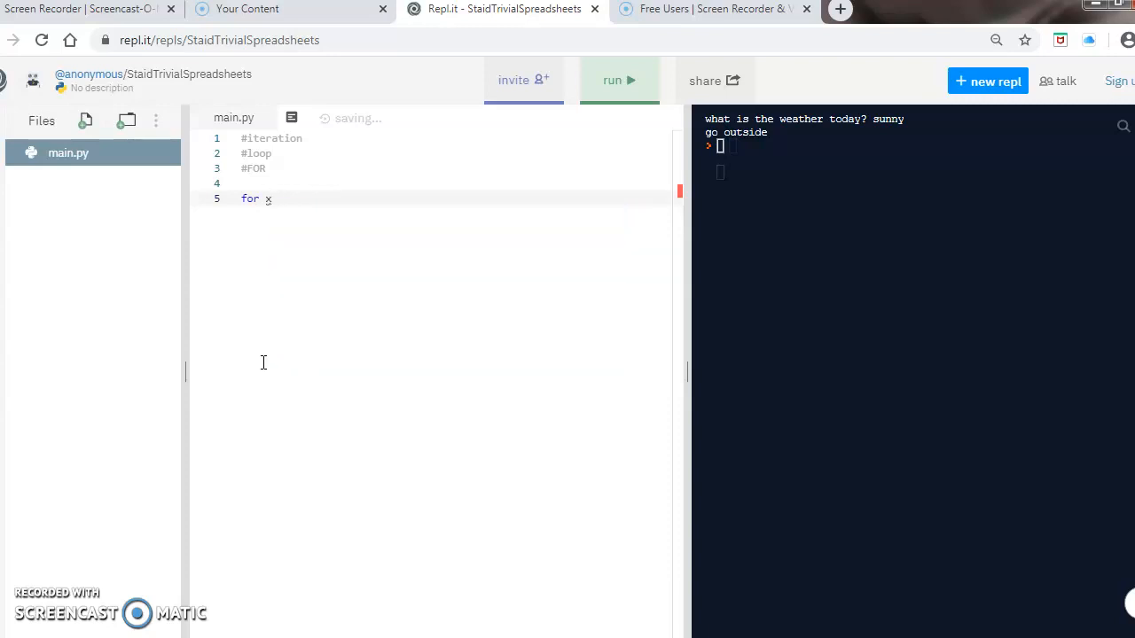
{"action": "key", "text": "Backspace"}
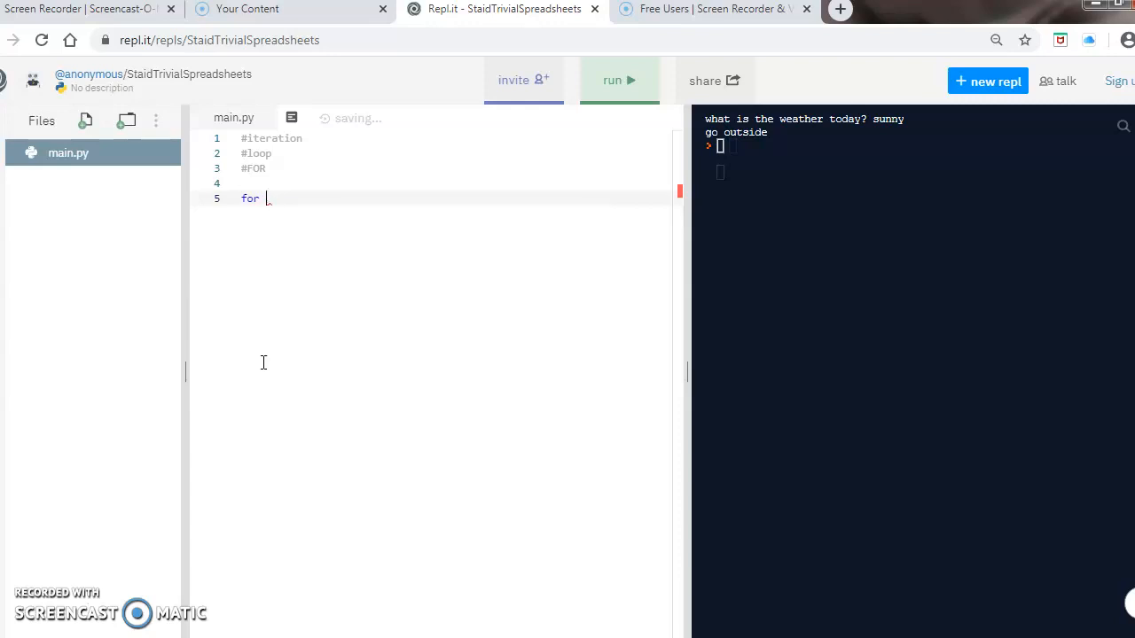
{"action": "type", "text": "i"}
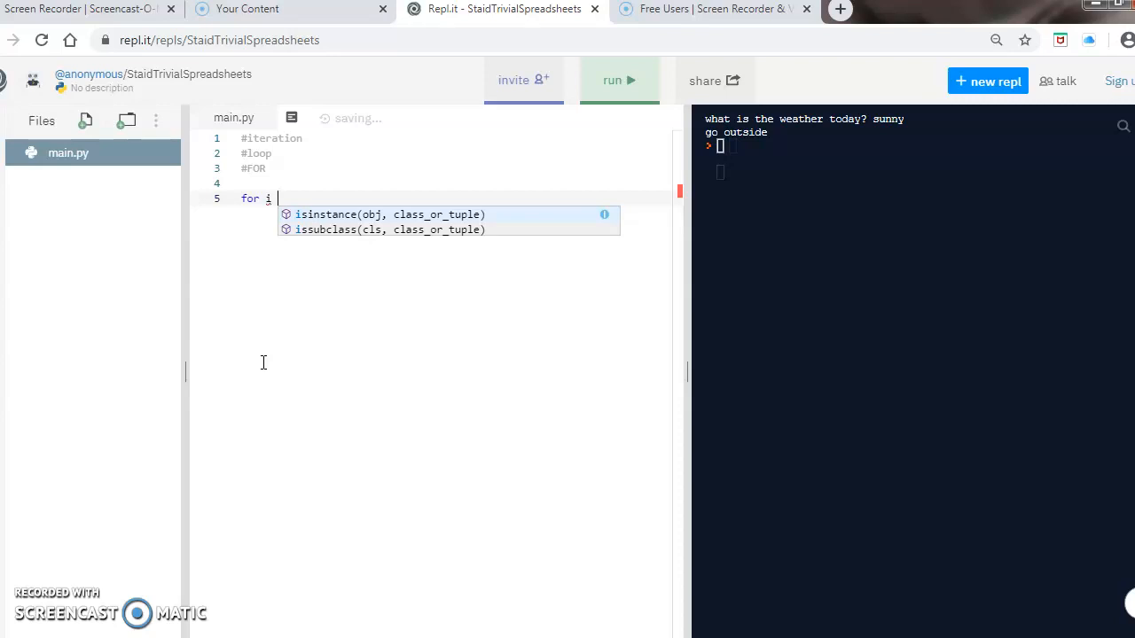
{"action": "type", "text": "in range"}
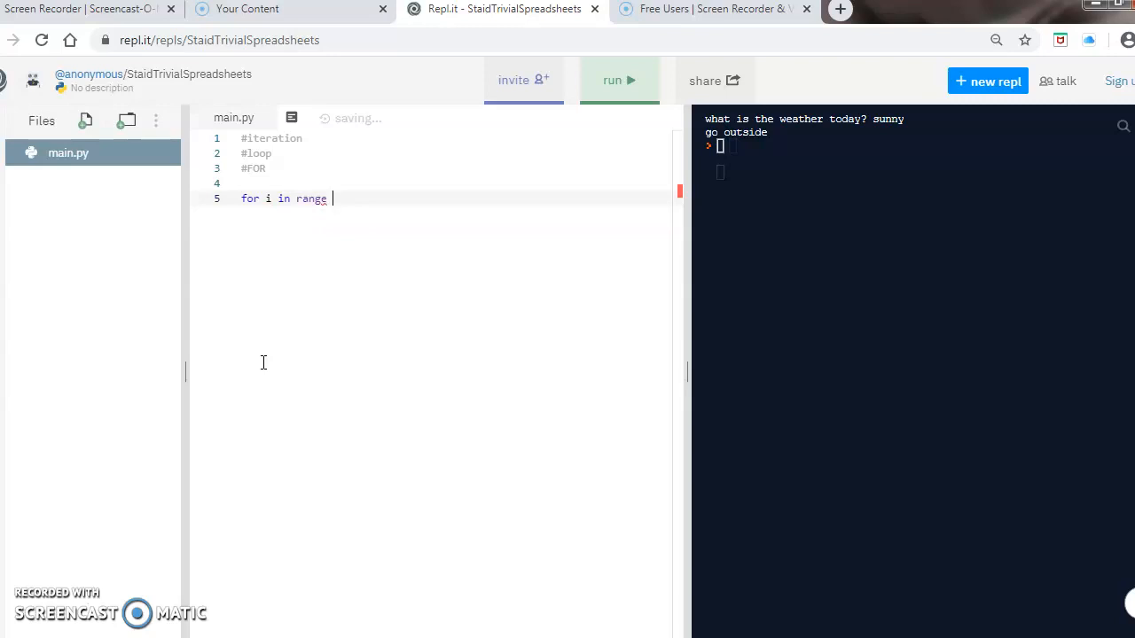
{"action": "type", "text": "("}
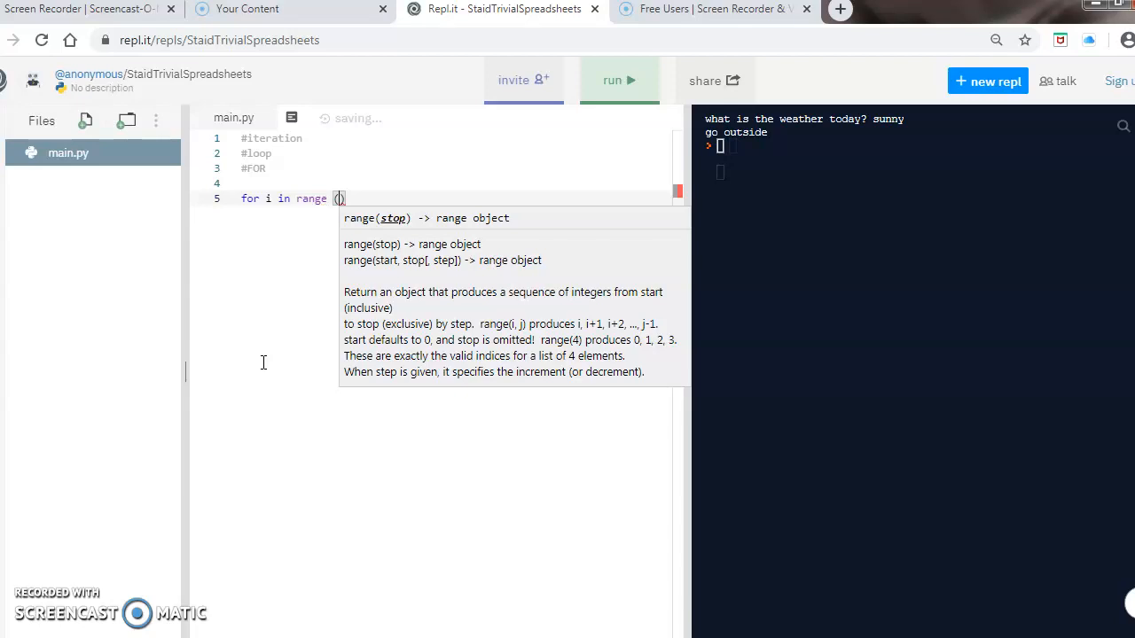
{"action": "type", "text": "1,10"}
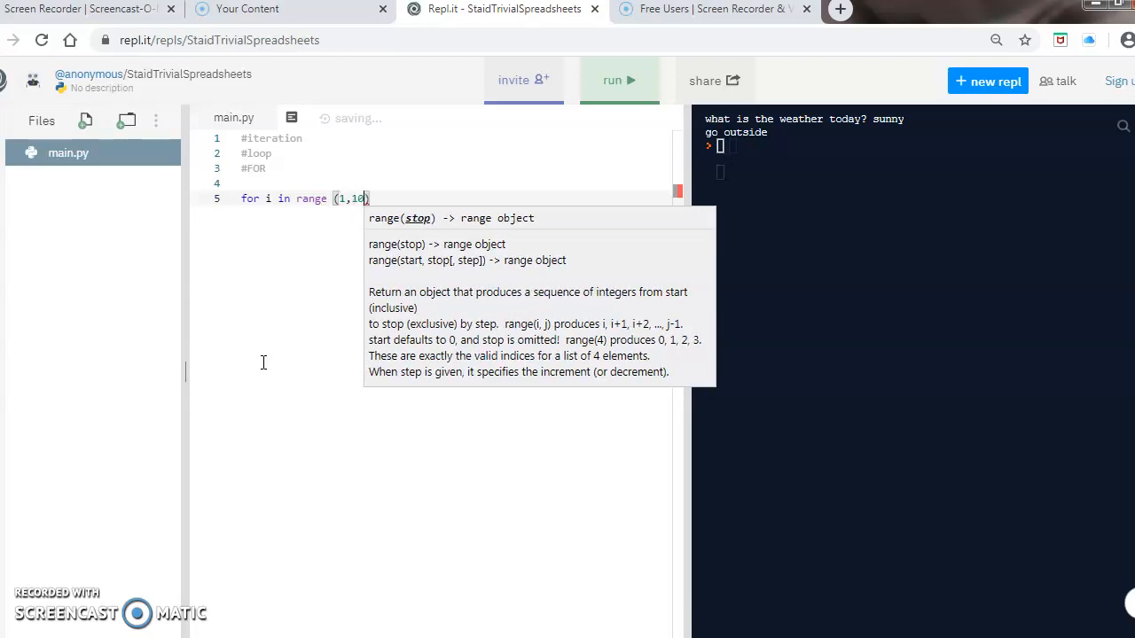
{"action": "type", "text": ")"}
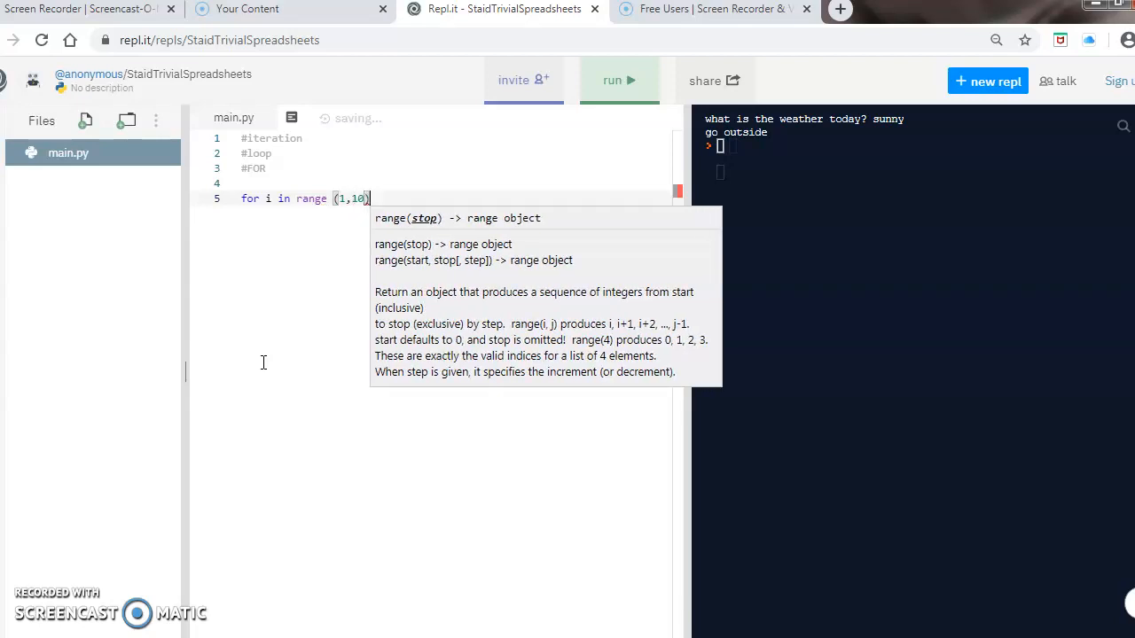
{"action": "type", "text": ":"}
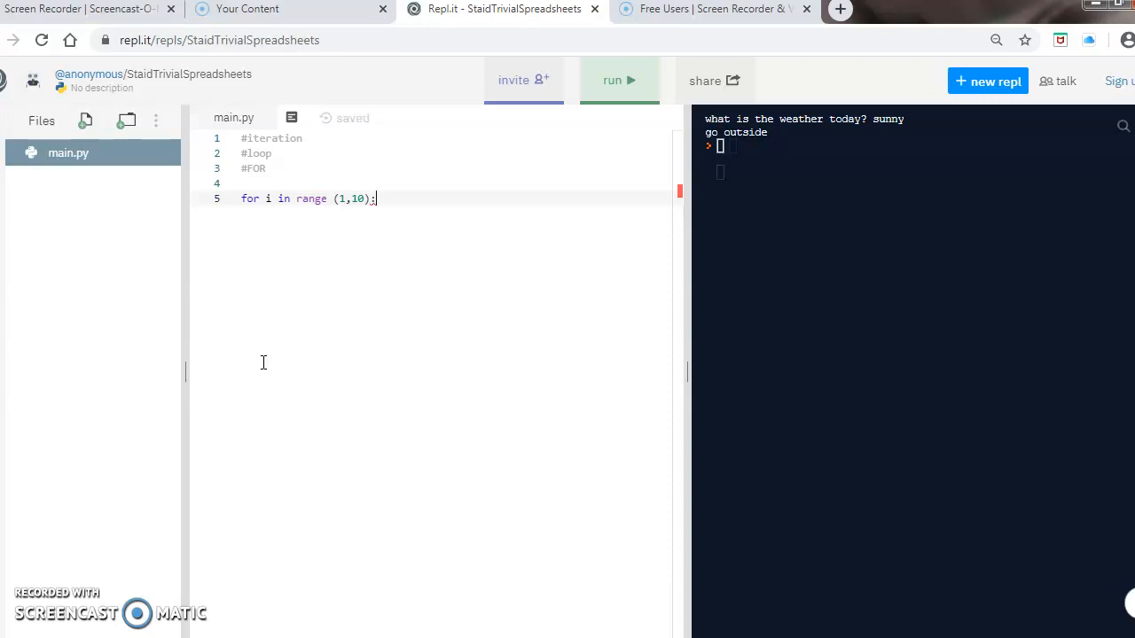
Add the indented loop body print(i).
{"action": "key", "text": "Enter"}
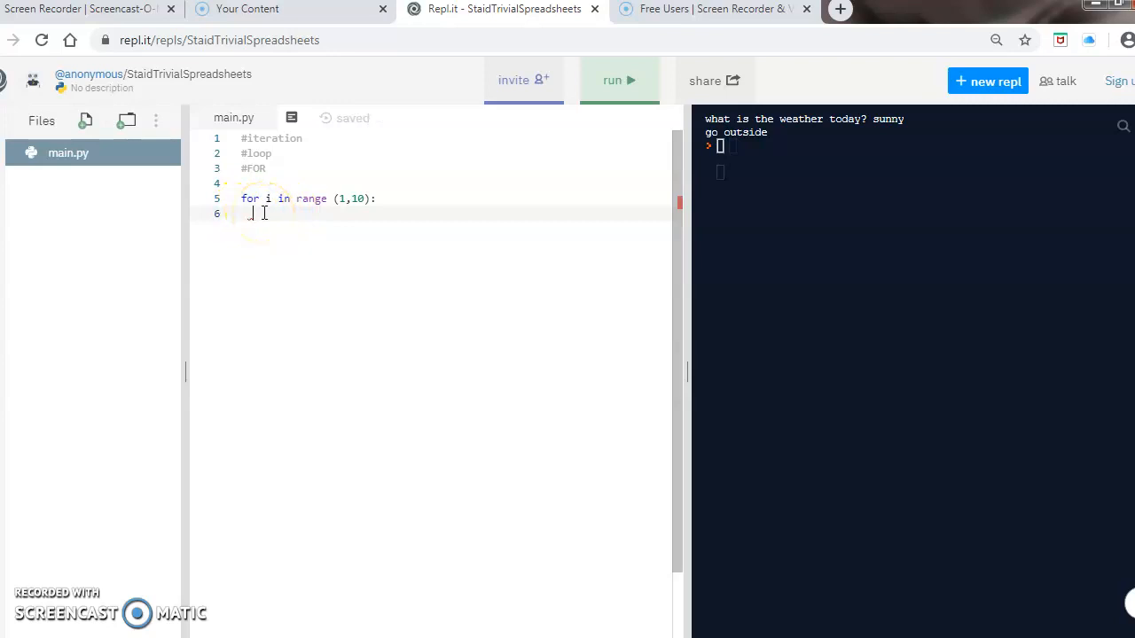
{"action": "type", "text": "print"}
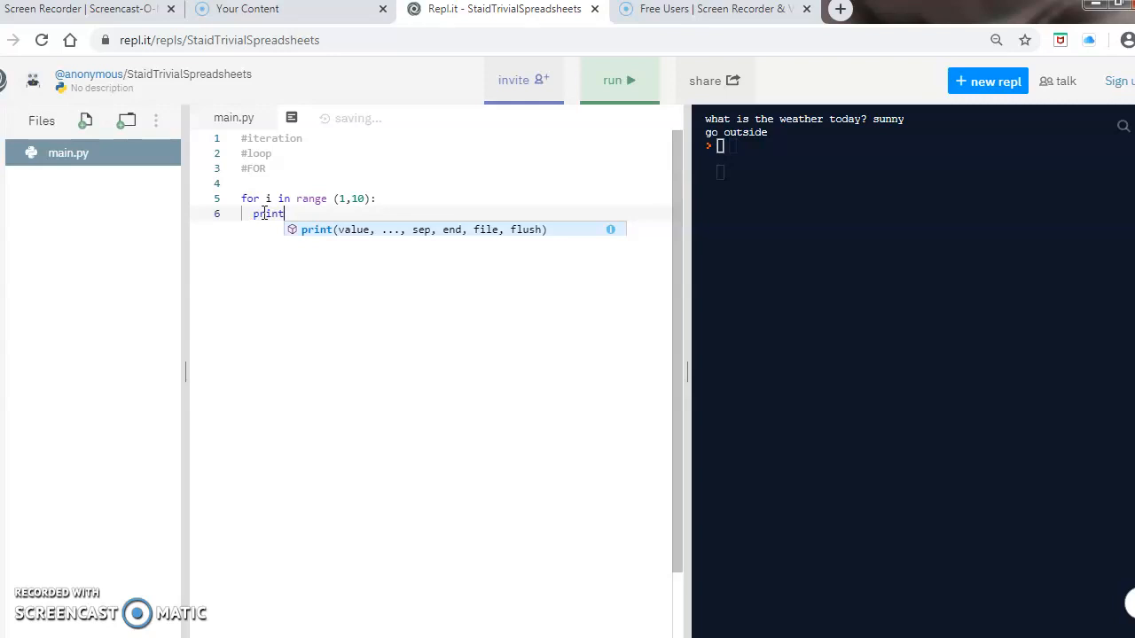
{"action": "type", "text": "("}
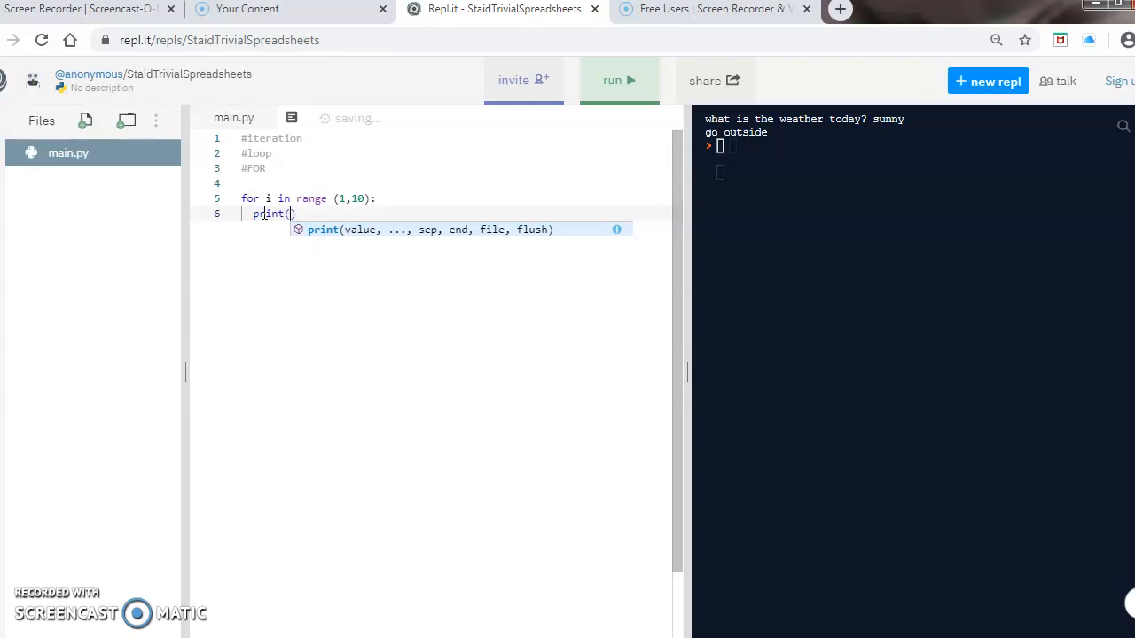
{"action": "type", "text": "i"}
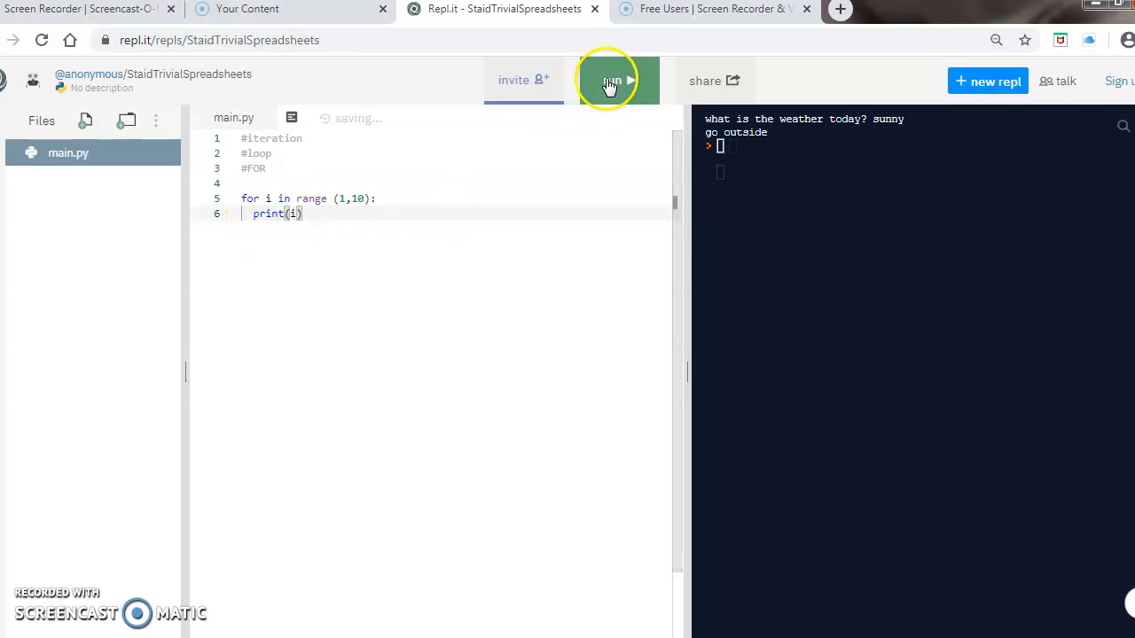
Run the program so the console prints the numbers 1 through 9.
{"action": "left_click", "coordinate": [614, 82]}
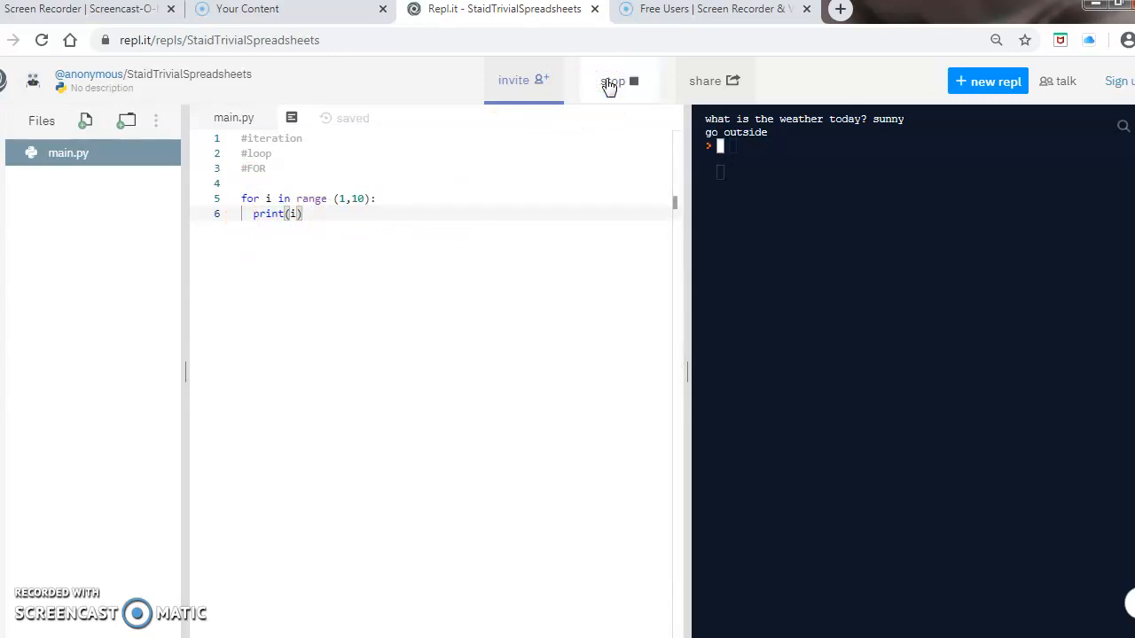
{"action": "left_click", "coordinate": [617, 82]}
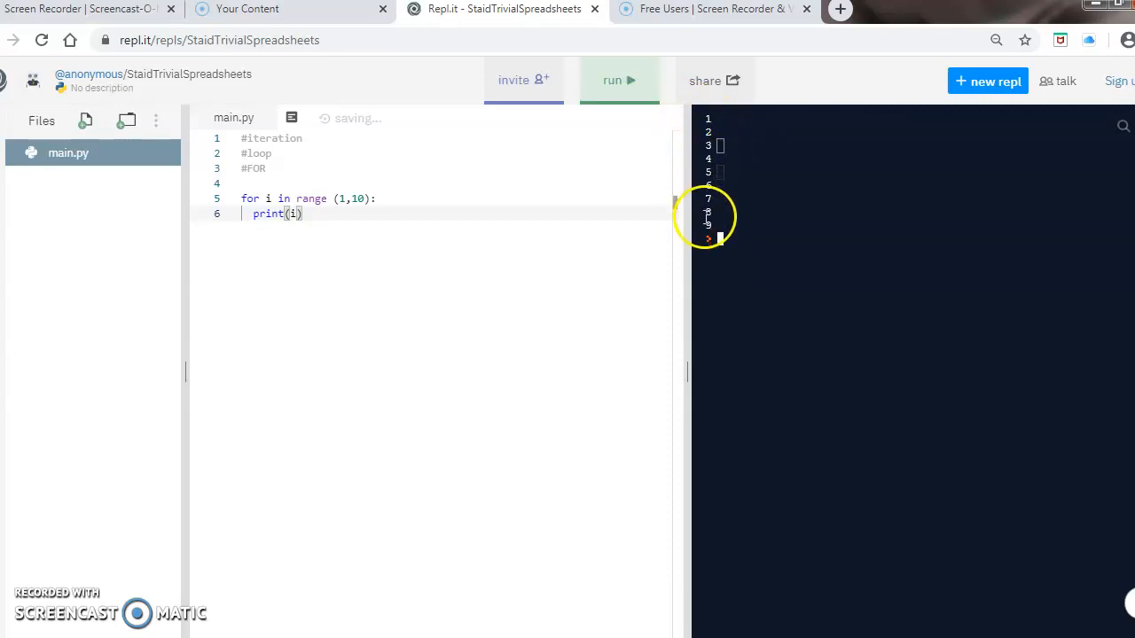
{"action": "left_click", "coordinate": [619, 80]}
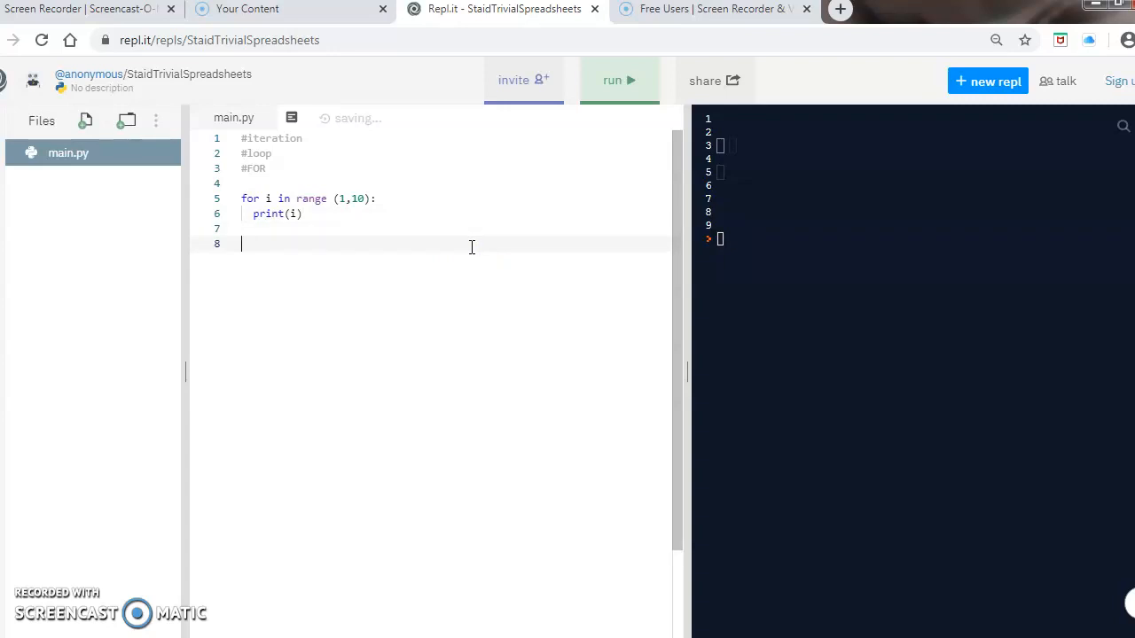
Write a second loop 'for i in range (1,10,2): print(i)' for odd numbers.
{"action": "type", "text": "for i in r"}
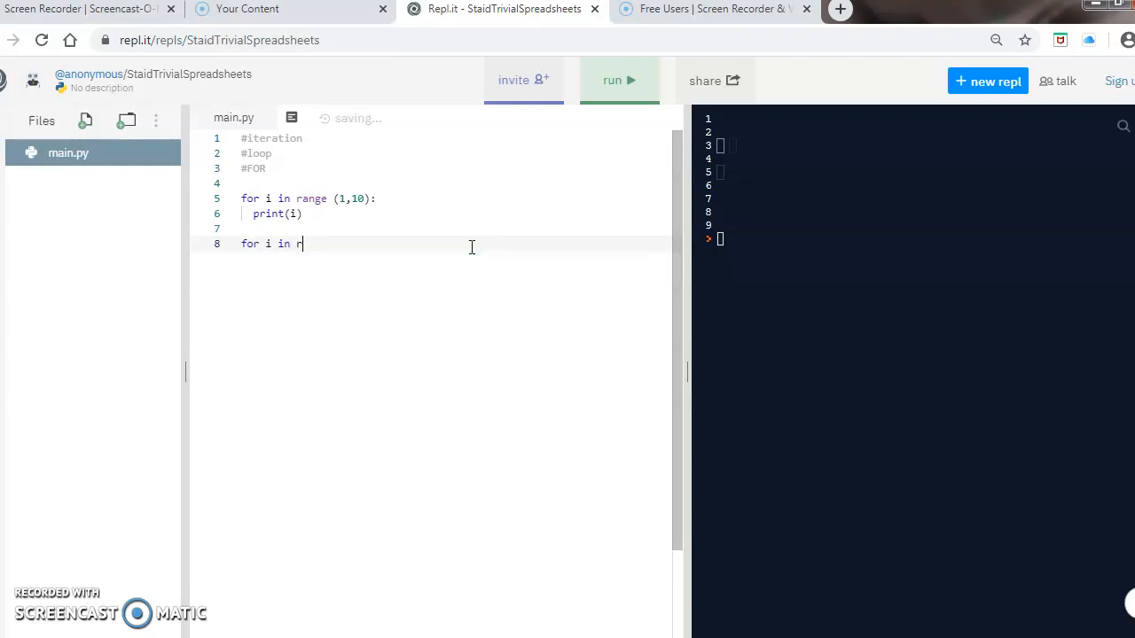
{"action": "type", "text": "ange (1,"}
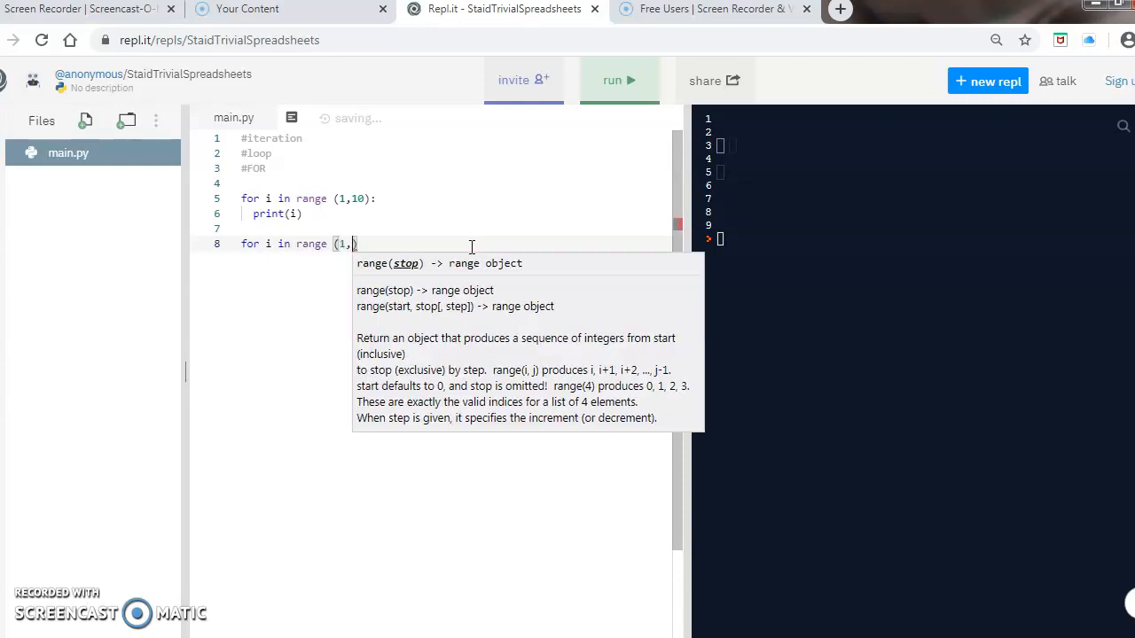
{"action": "type", "text": "10,"}
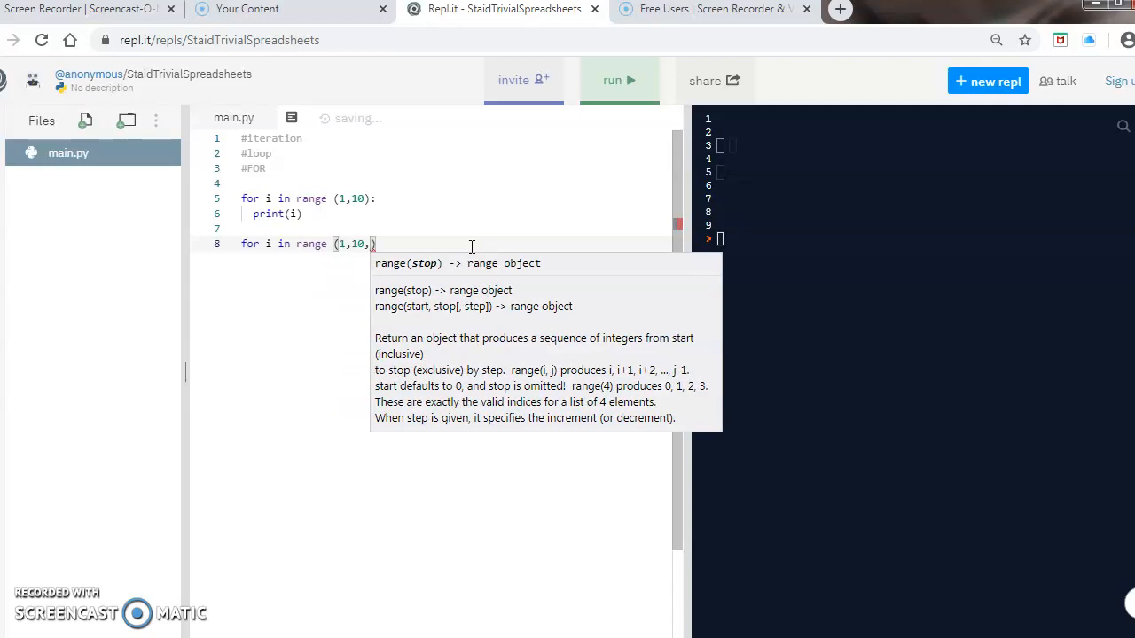
{"action": "type", "text": "2):"}
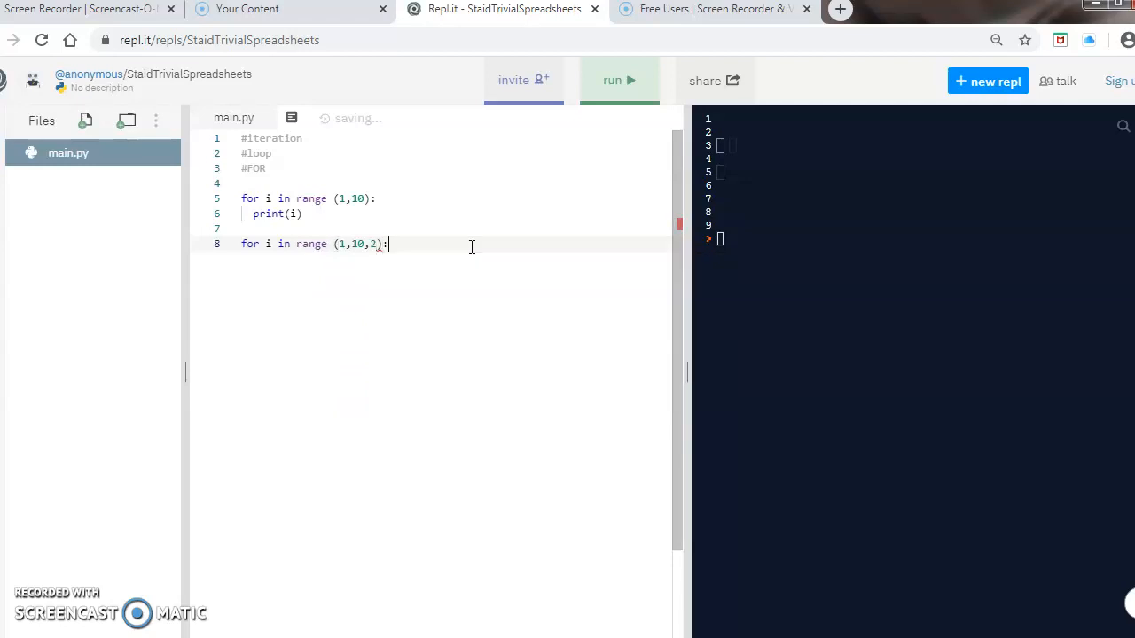
{"action": "type", "text": "print(i)"}
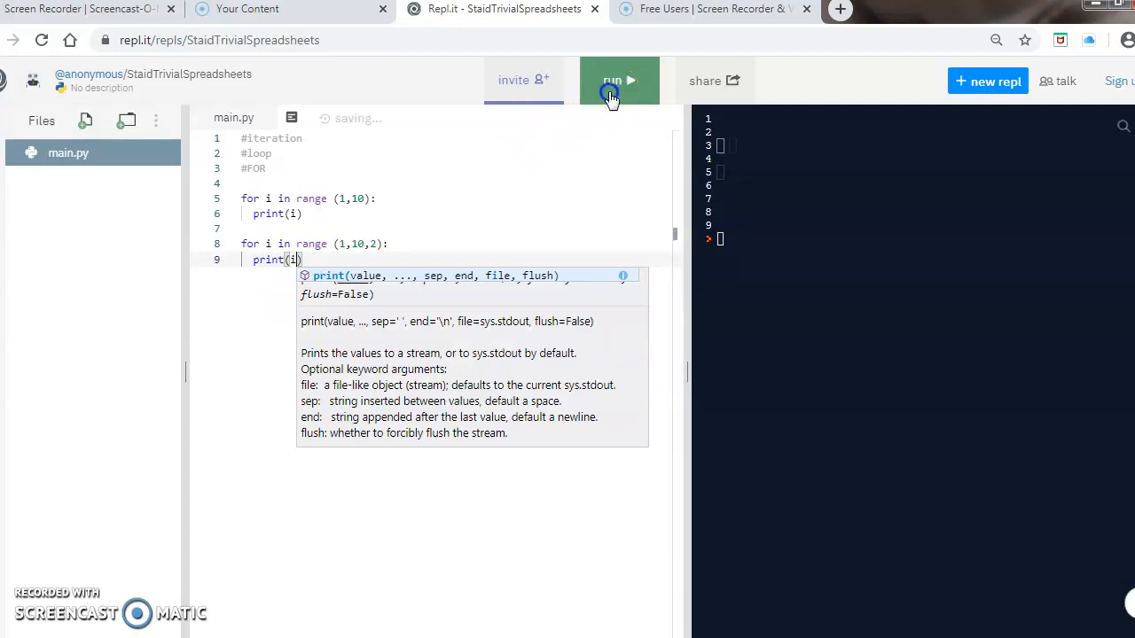
Comment out the first loop and run to show 1, 3, 5, 7, 9 in the console.
{"action": "left_click", "coordinate": [610, 91]}
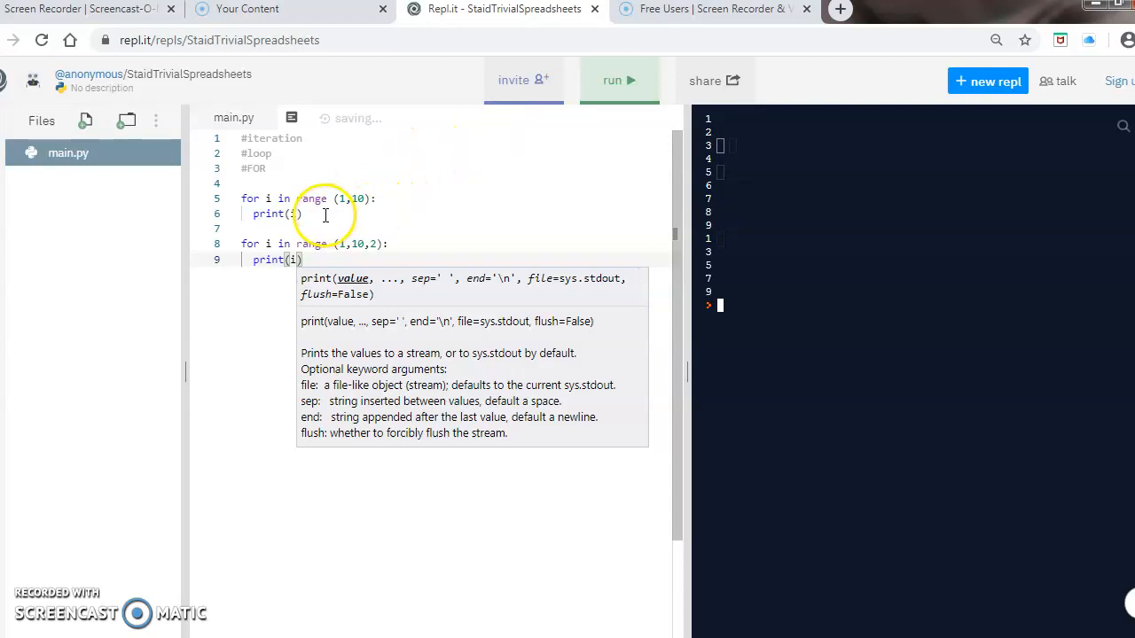
{"action": "left_click", "coordinate": [245, 204]}
{"action": "type", "text": "#"}
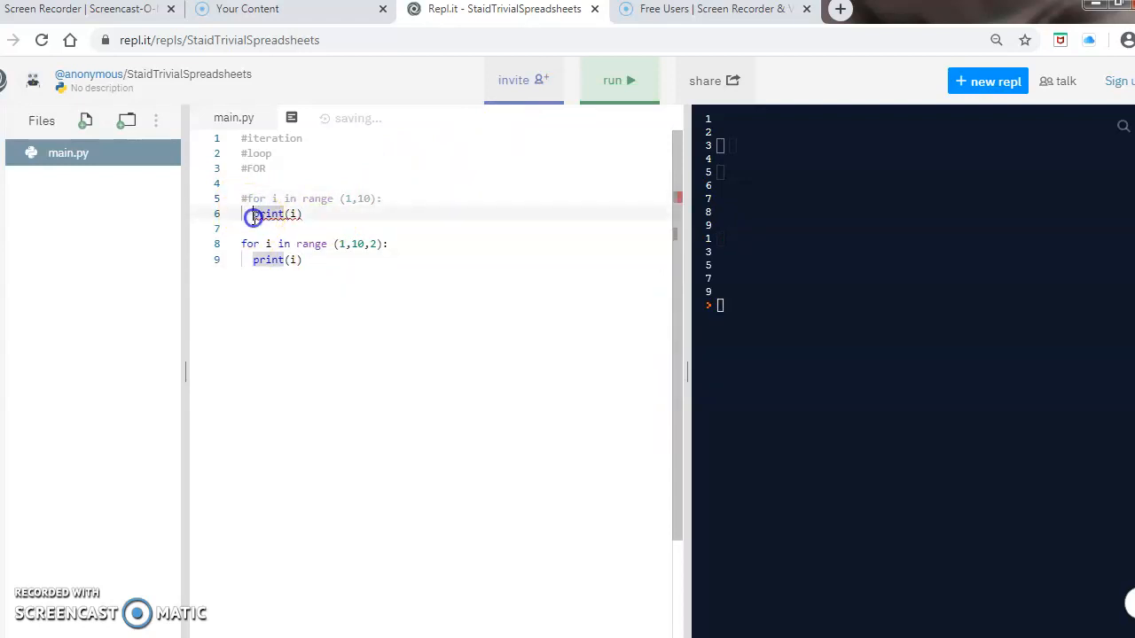
{"action": "left_click", "coordinate": [619, 81]}
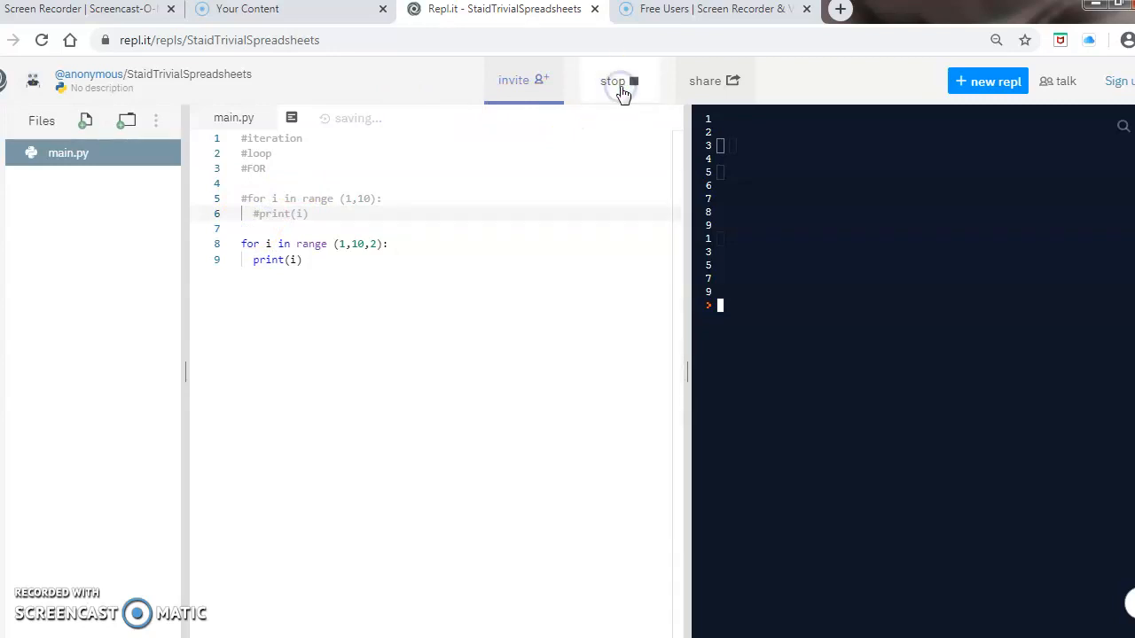
{"action": "left_click", "coordinate": [619, 82]}
{"action": "type", "text": "for i "}
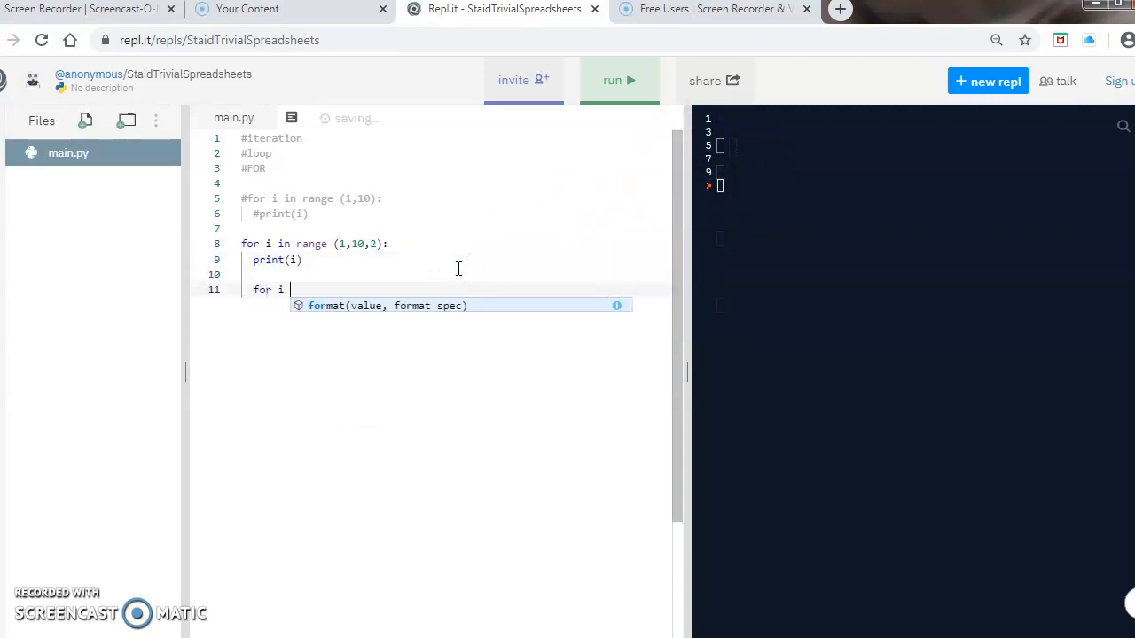
Write a countdown loop 'for i in range (10,1,-3):' with print(i) as its body.
{"action": "type", "text": "in range (10,1,-"}
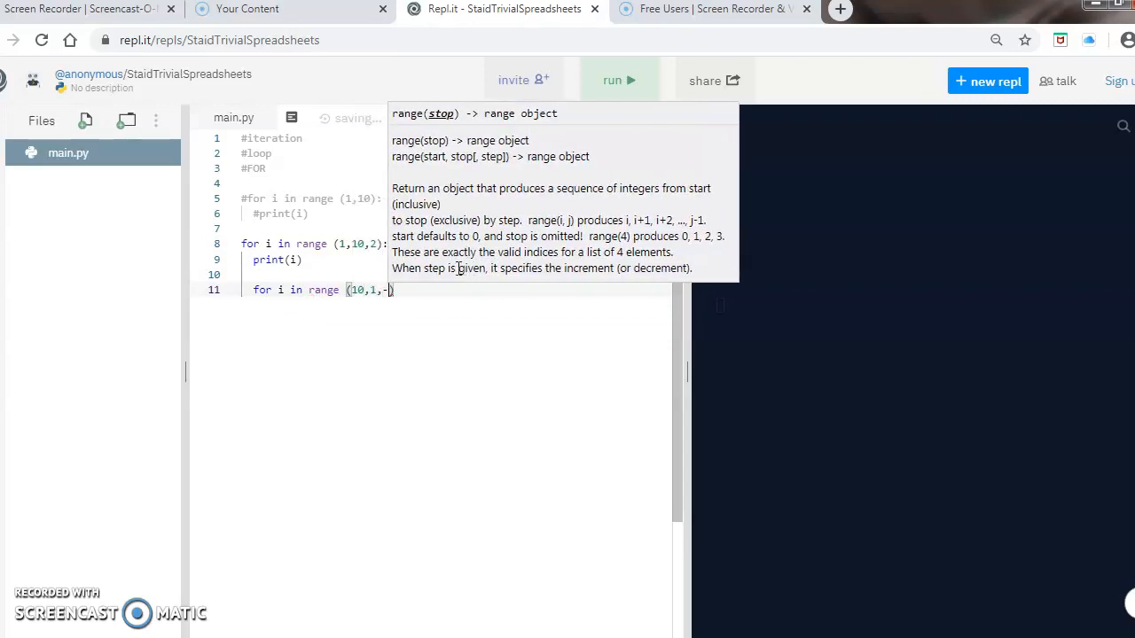
{"action": "type", "text": "3)"}
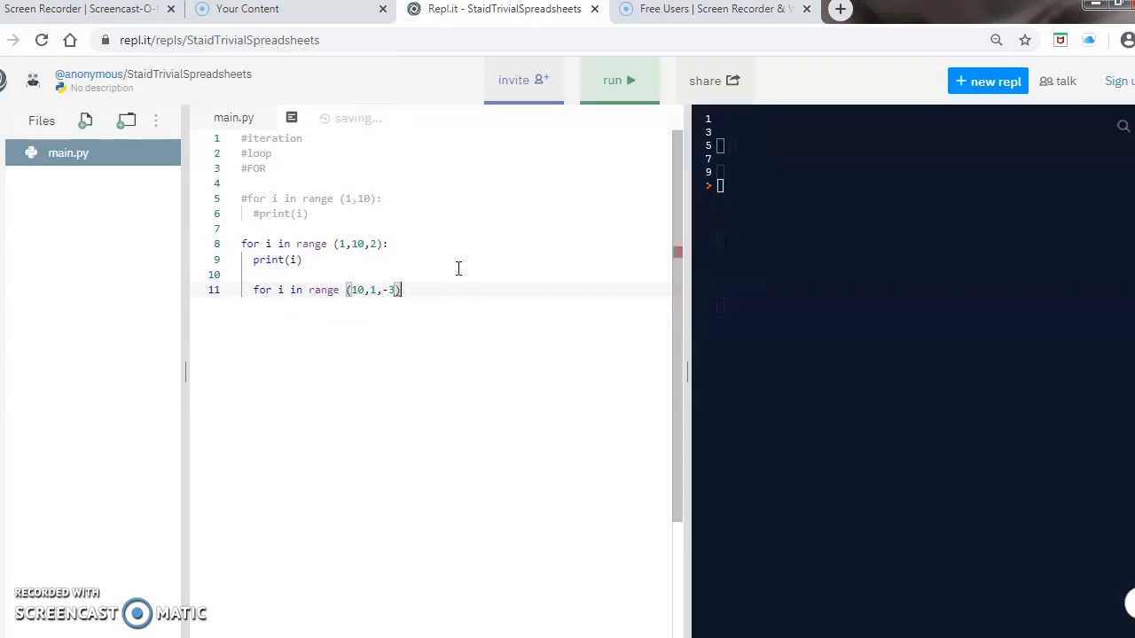
{"action": "type", "text": ";"}
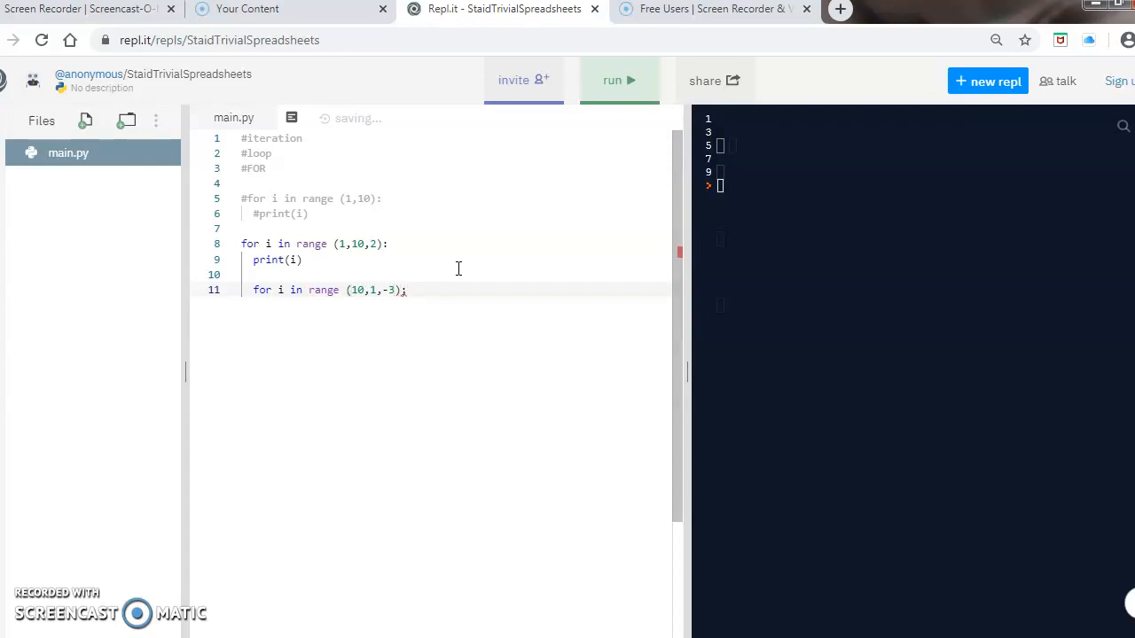
{"action": "key", "text": "Enter"}
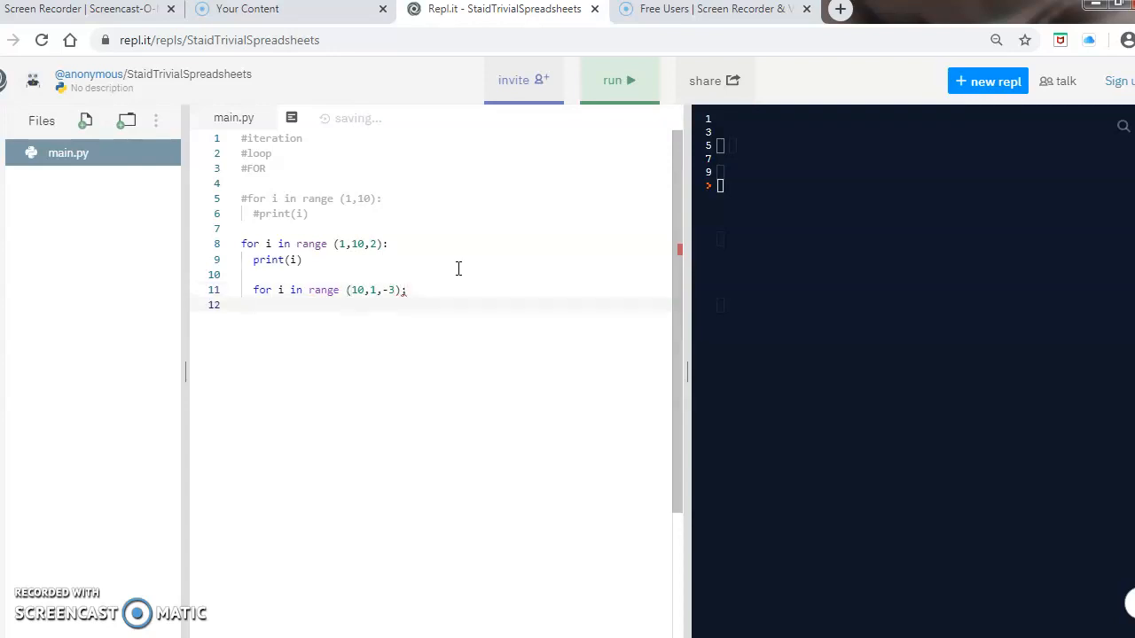
{"action": "type", "text": "print(i"}
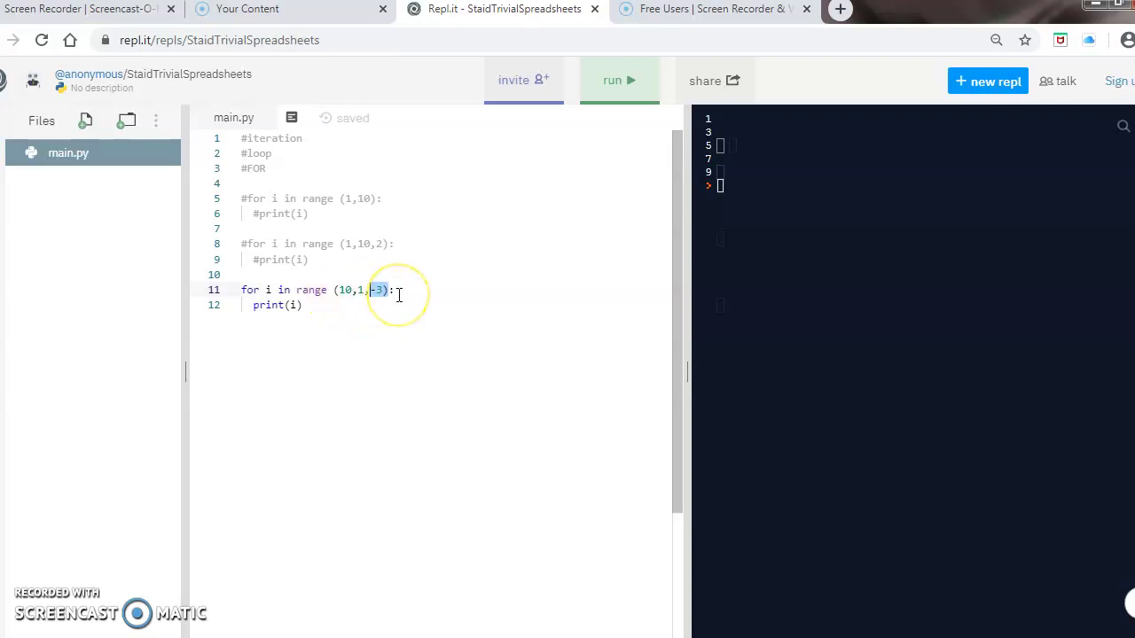
{"action": "mouse_move", "coordinate": [621, 96]}
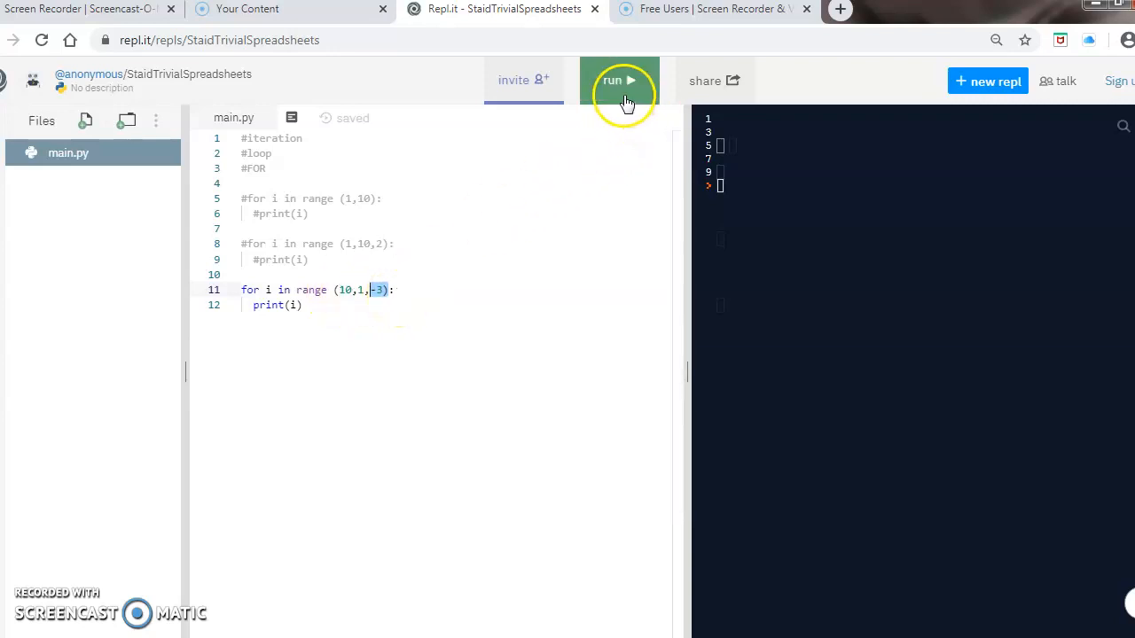
Run the countdown loop to print 10, 7, 4, then start a new comment below the code.
{"action": "left_click", "coordinate": [619, 81]}
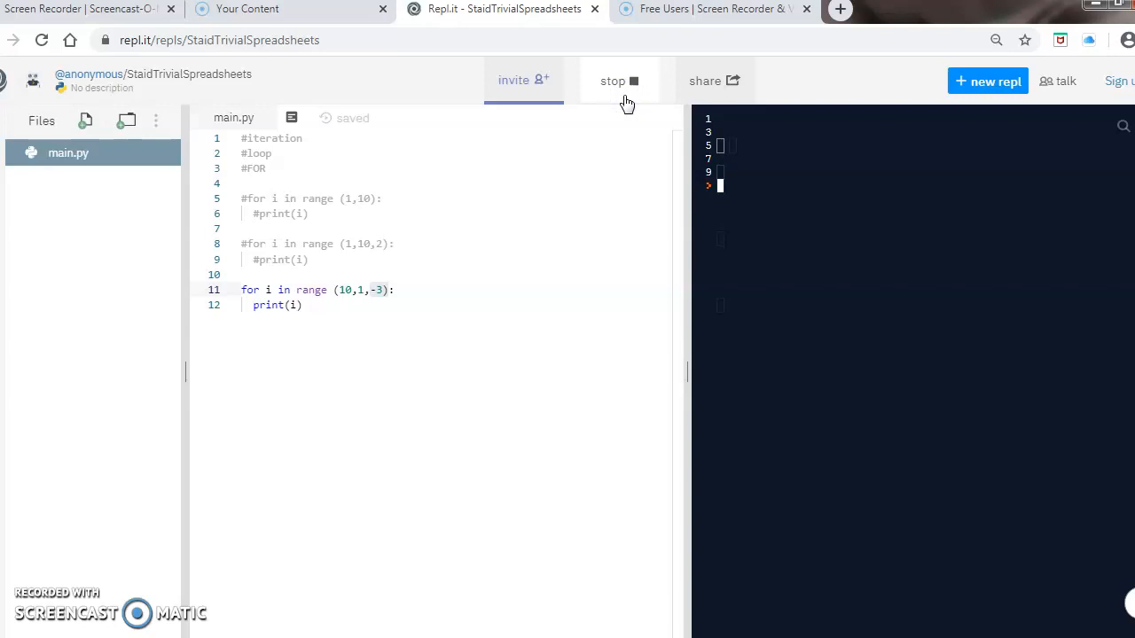
{"action": "left_click", "coordinate": [619, 81]}
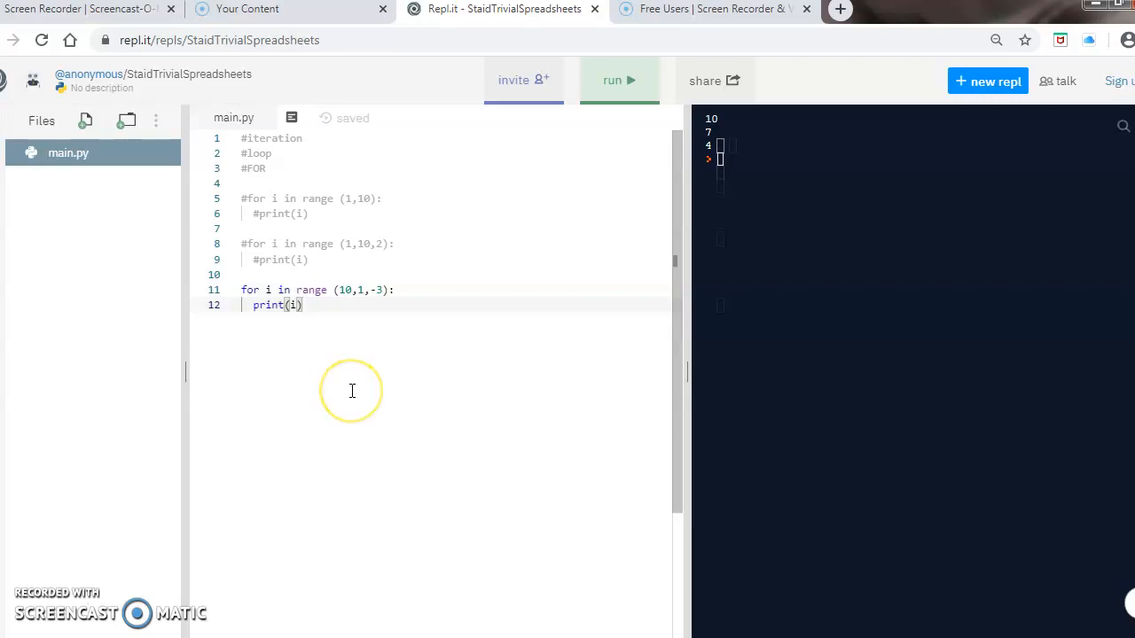
{"action": "key", "text": "Enter"}
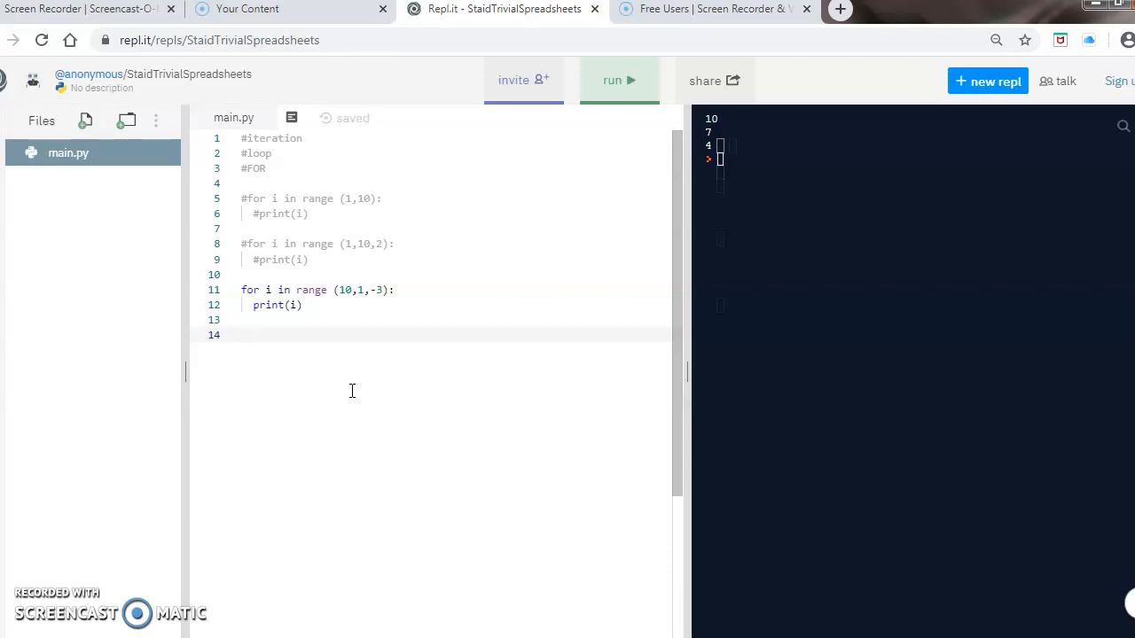
{"action": "type", "text": "# ask a user t"}
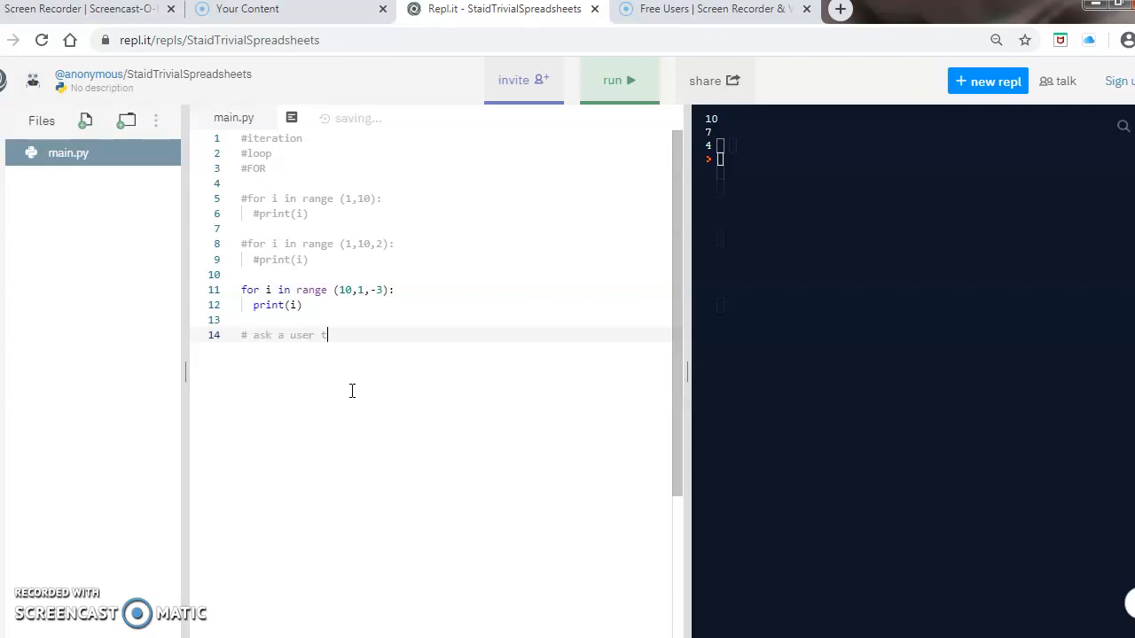
Write comments: ask a user to enter their name, display that name 3 times.
{"action": "type", "text": "o enter their nam"}
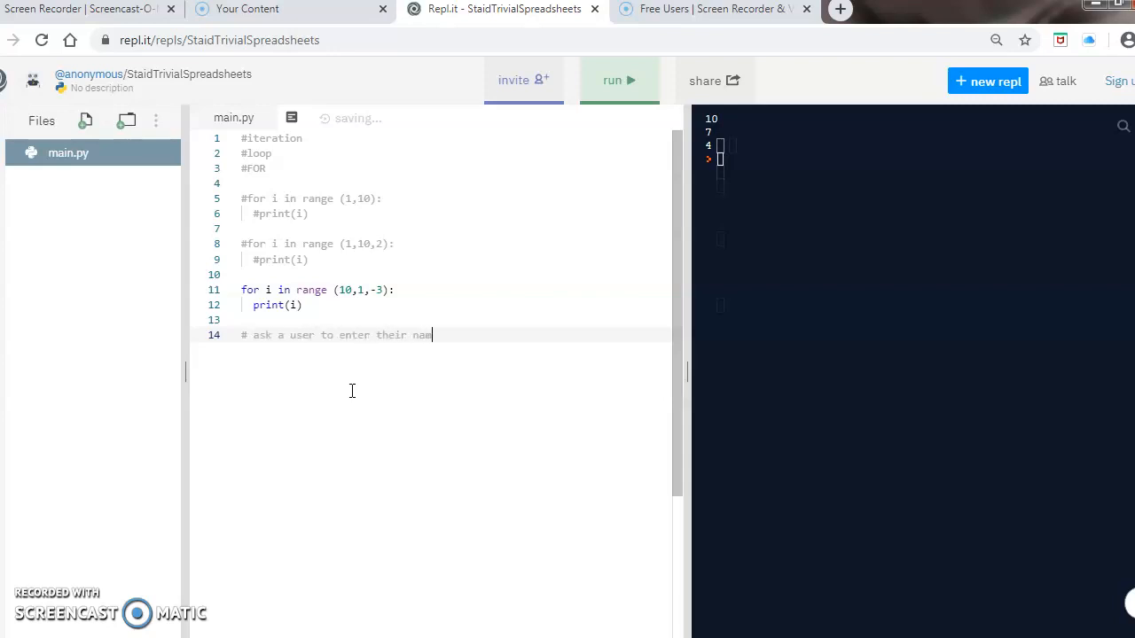
{"action": "key", "text": "Enter"}
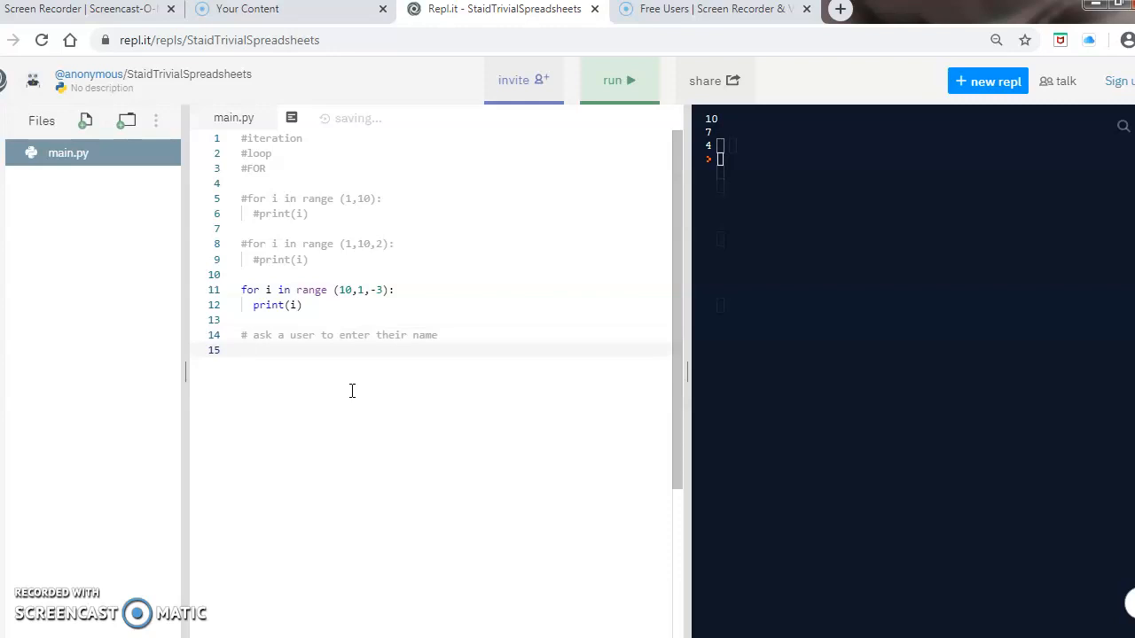
{"action": "type", "text": "#display that name 3 times"}
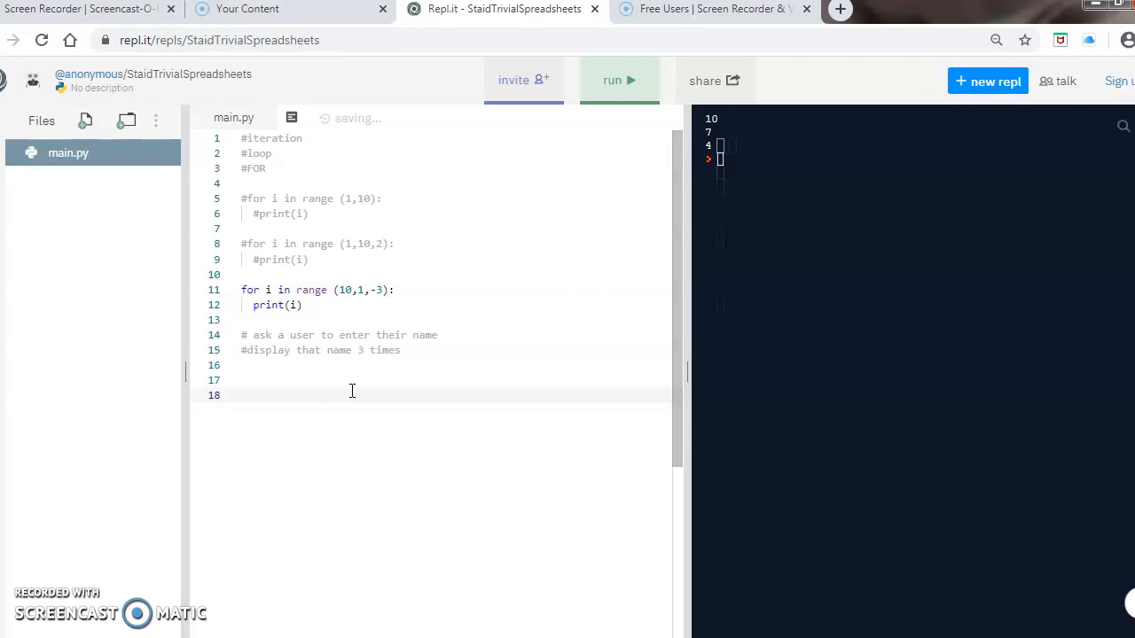
{"action": "type", "text": "#"}
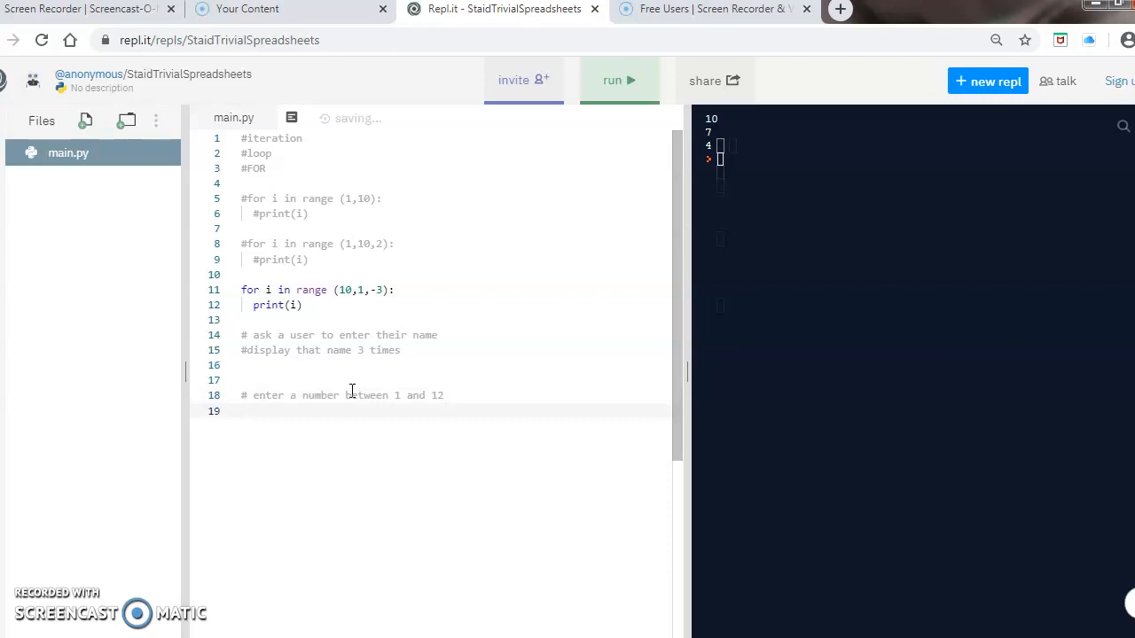
Write comments: enter a number between 1 and 12, display the times table for that number.
{"action": "type", "text": "# then display the times"}
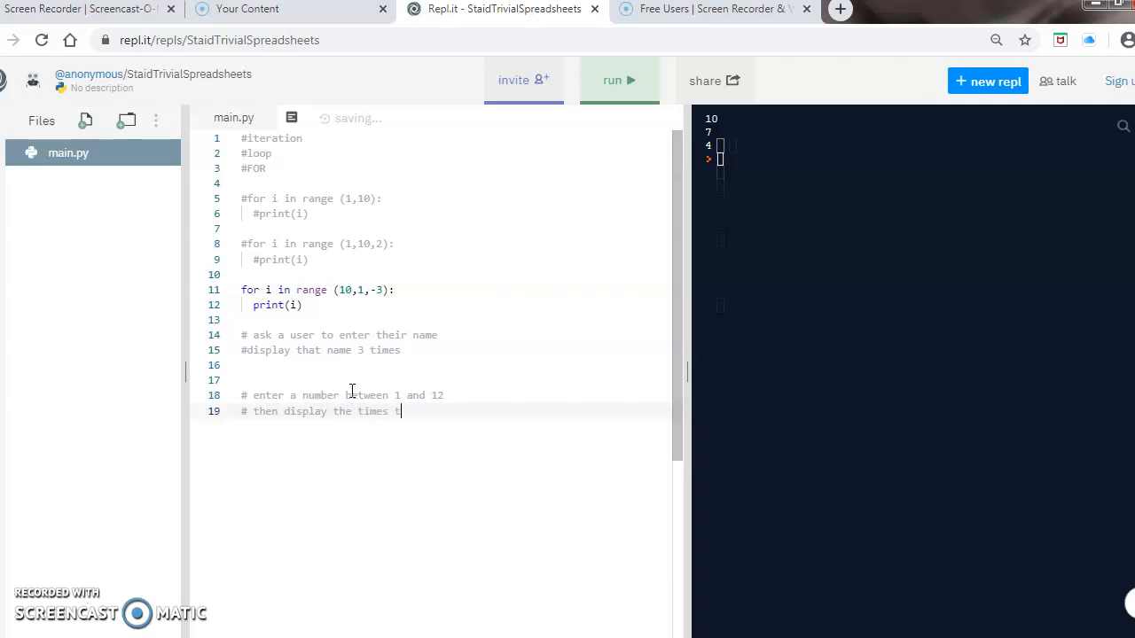
{"action": "type", "text": "ta"}
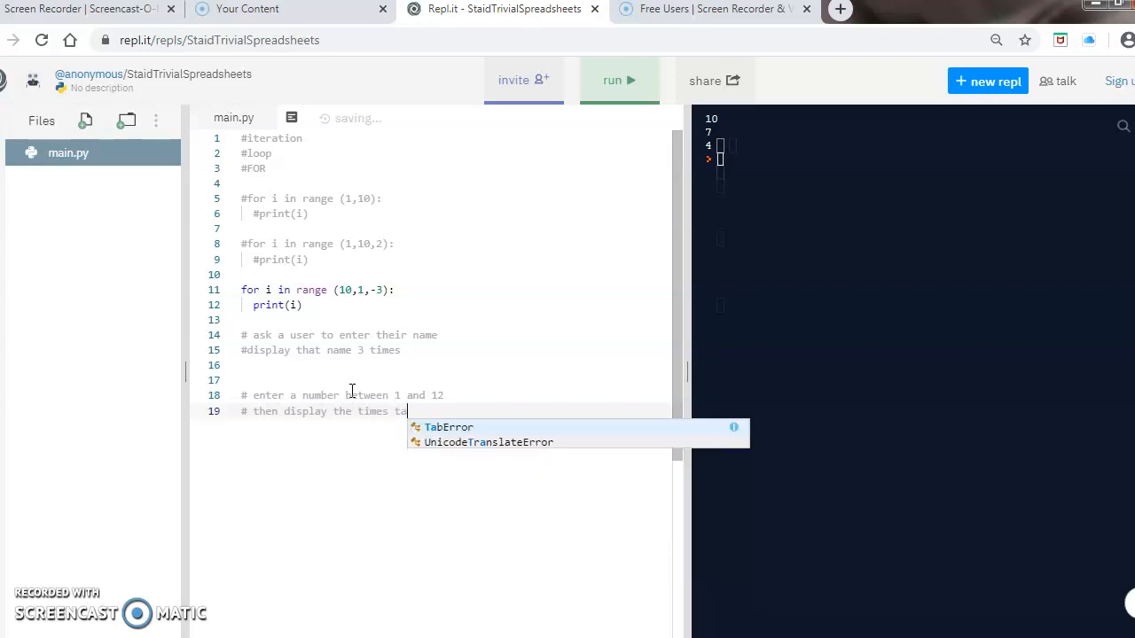
{"action": "type", "text": "ble for that number"}
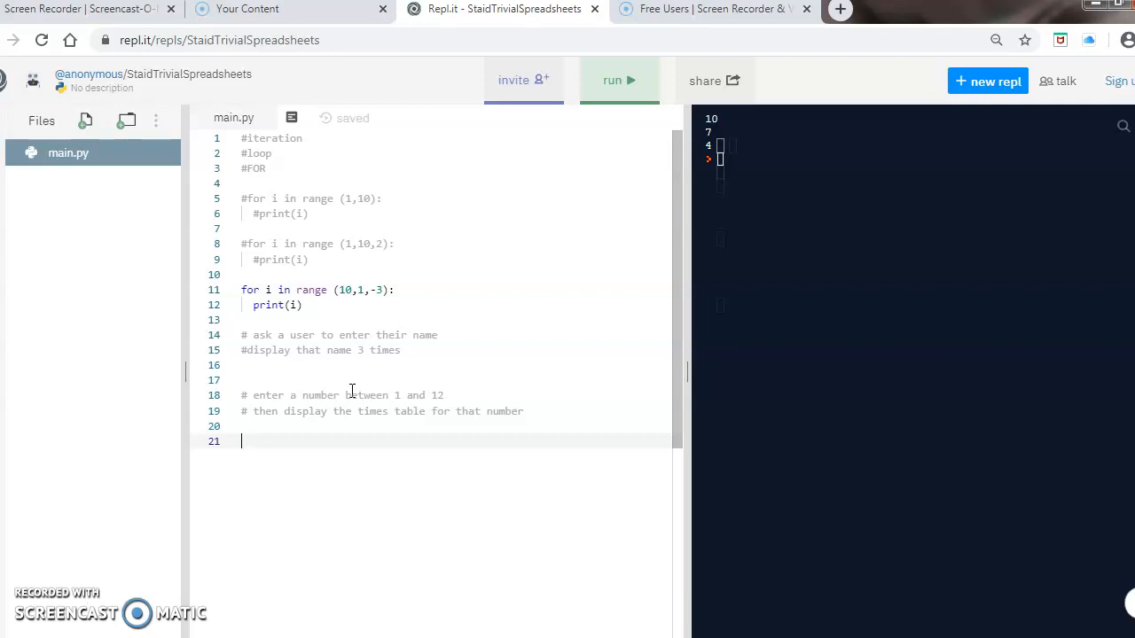
Comment out the countdown loop and add name = input("please type your name").
{"action": "left_click", "coordinate": [308, 365]}
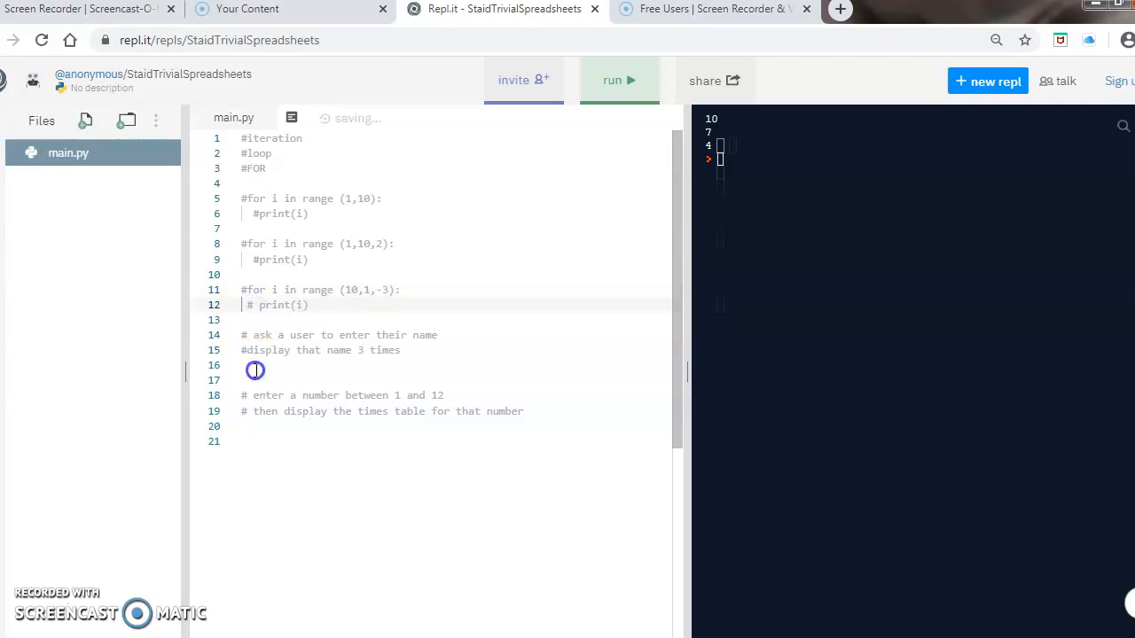
{"action": "left_click", "coordinate": [255, 365]}
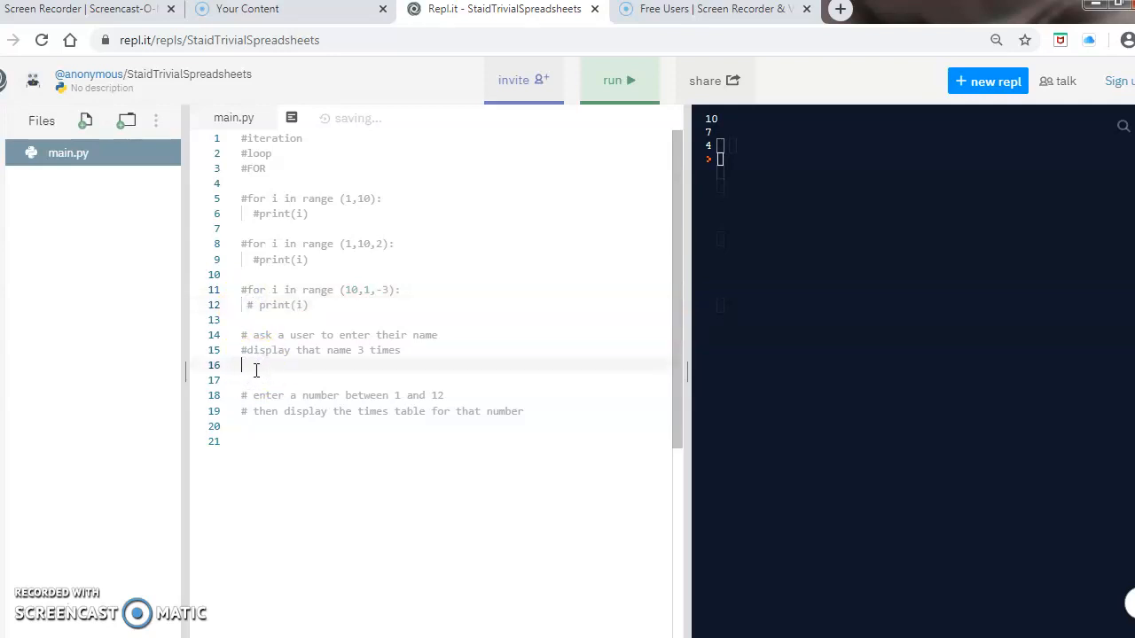
{"action": "type", "text": "name = input(\""}
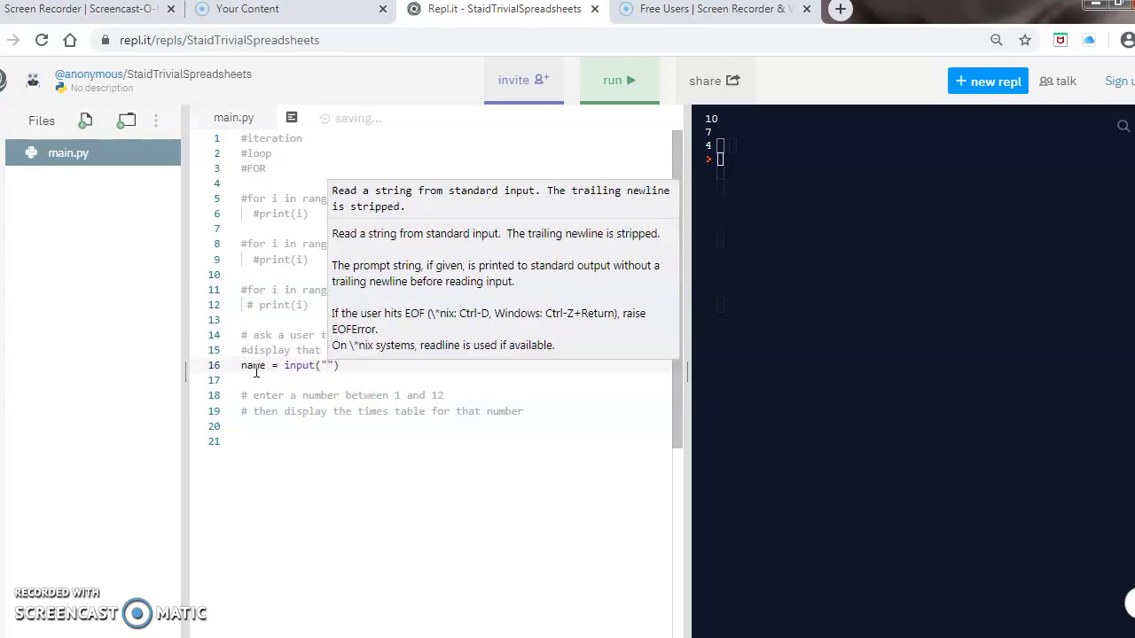
{"action": "type", "text": "please type your name"}
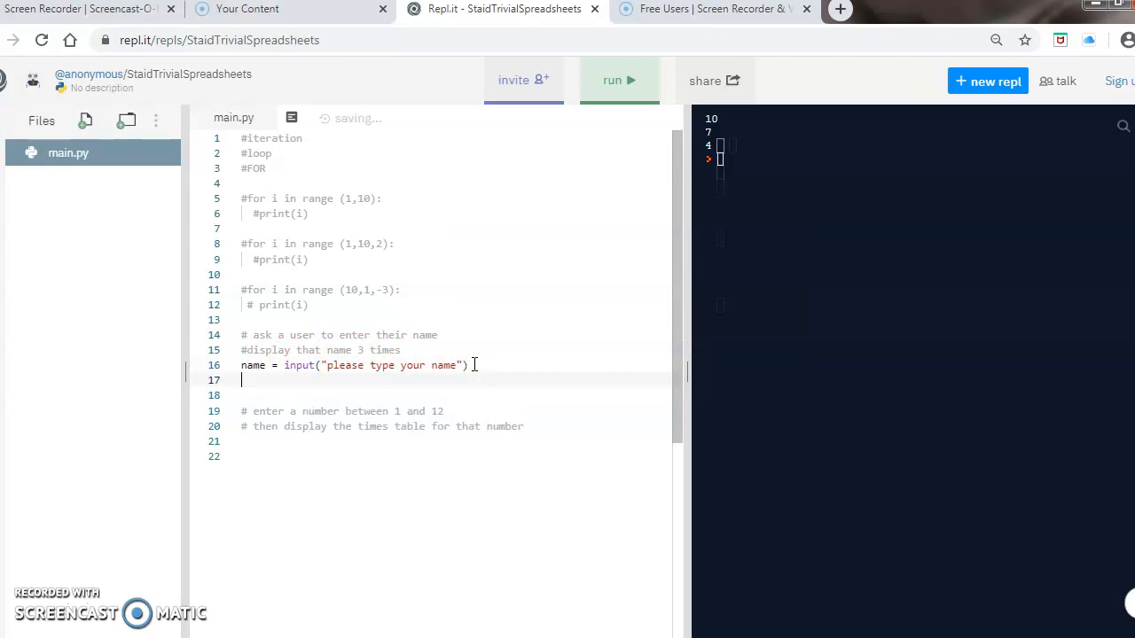
Add the loop 'for i in range (0,3):' that prints the entered name.
{"action": "type", "text": "for"}
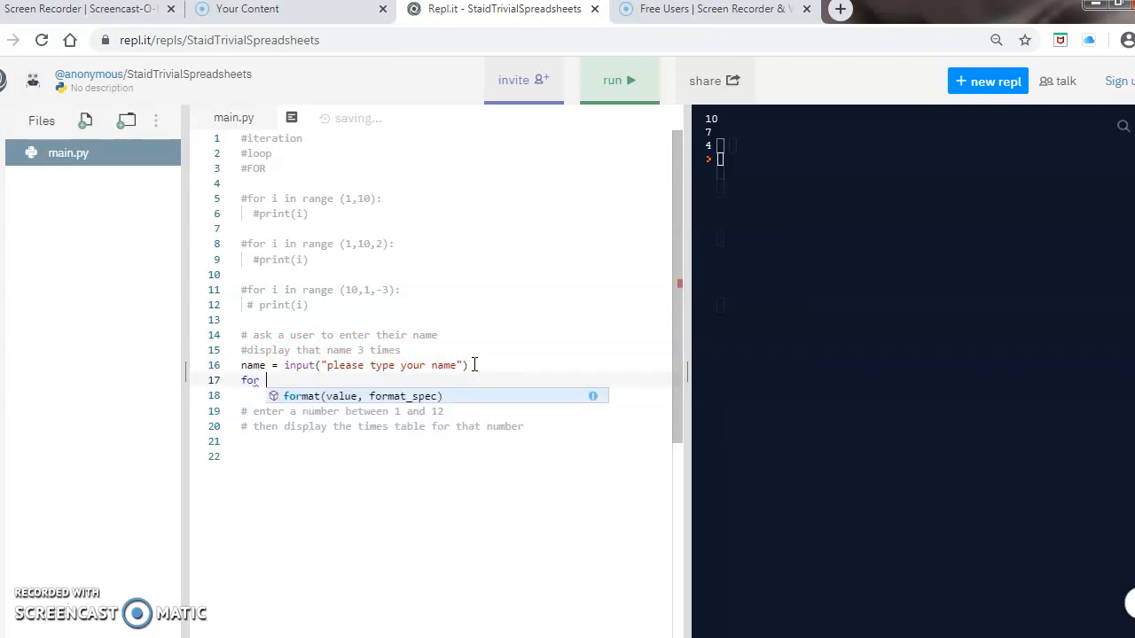
{"action": "type", "text": "i in"}
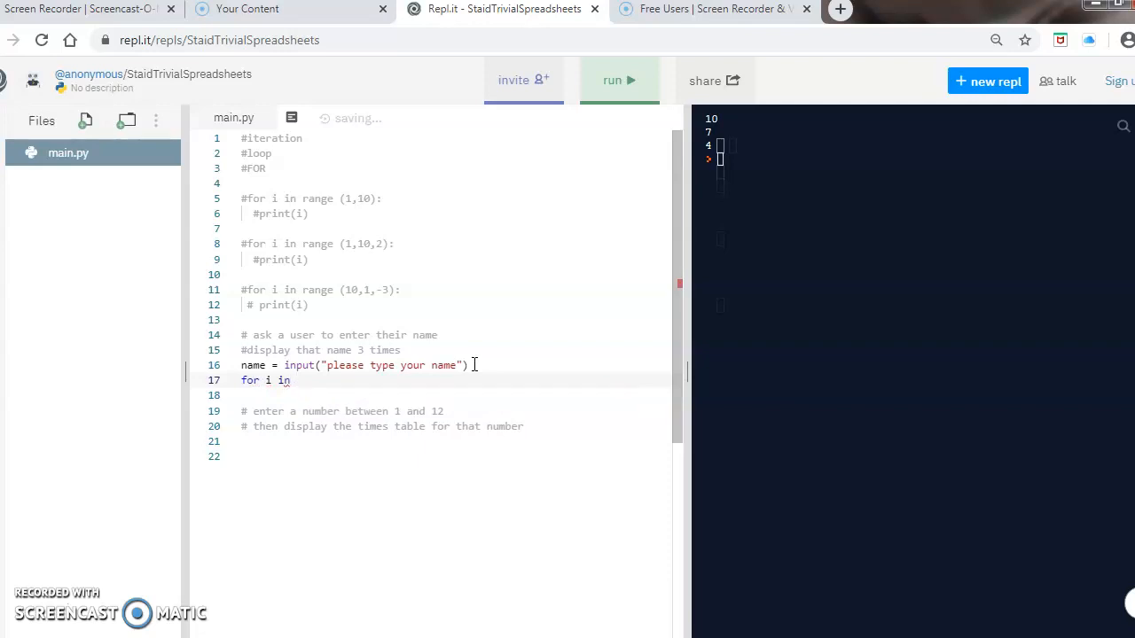
{"action": "type", "text": "range()"}
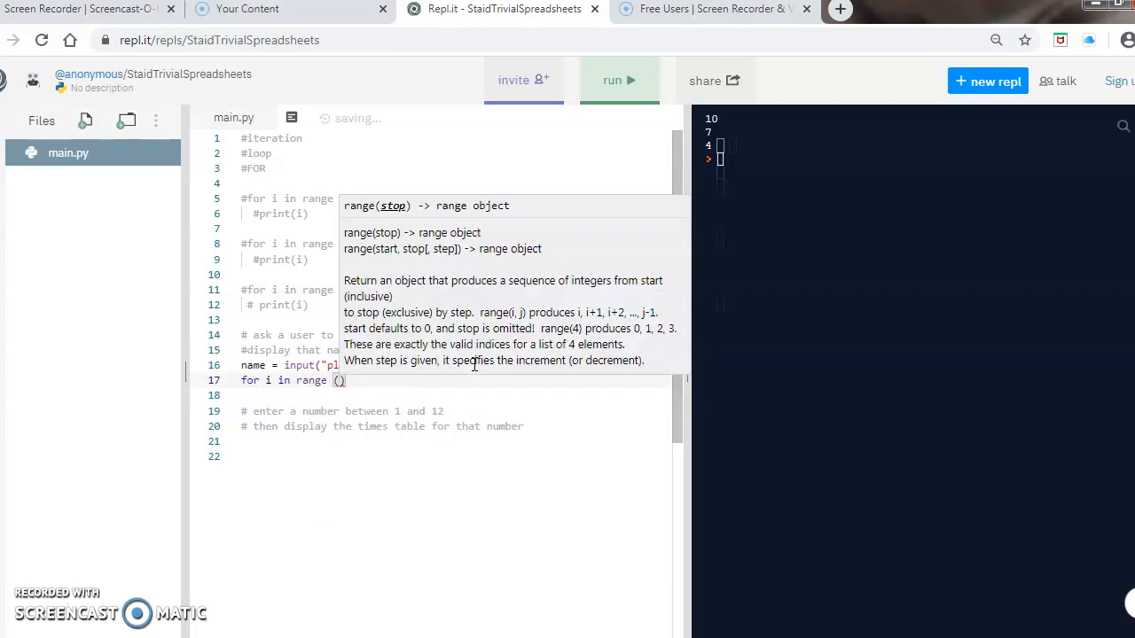
{"action": "type", "text": "0,3"}
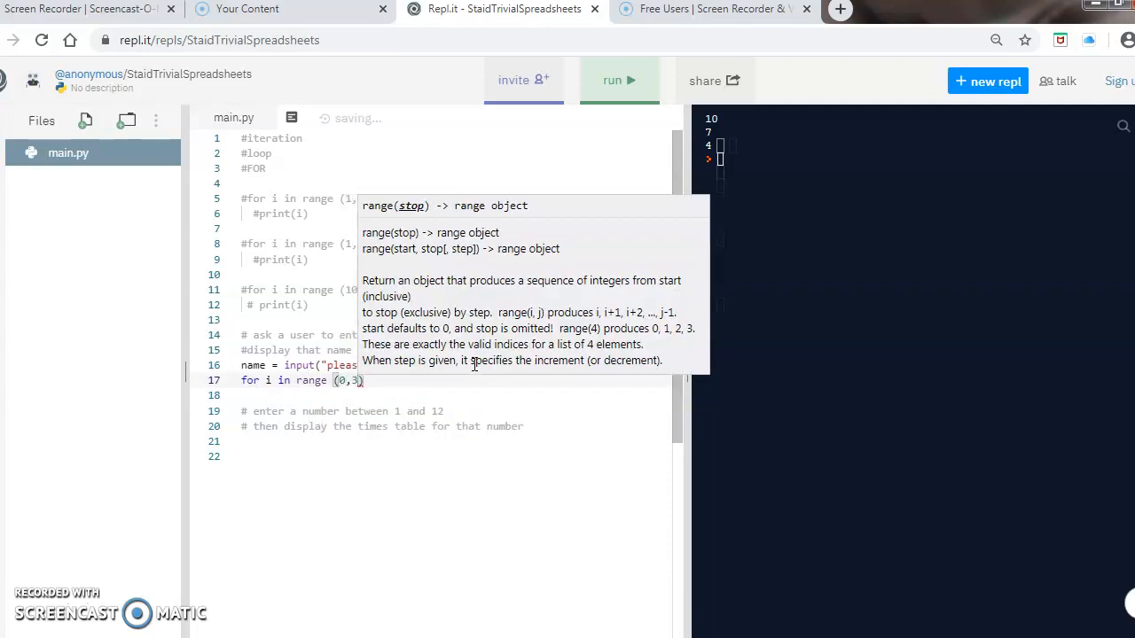
{"action": "left_click", "coordinate": [475, 365]}
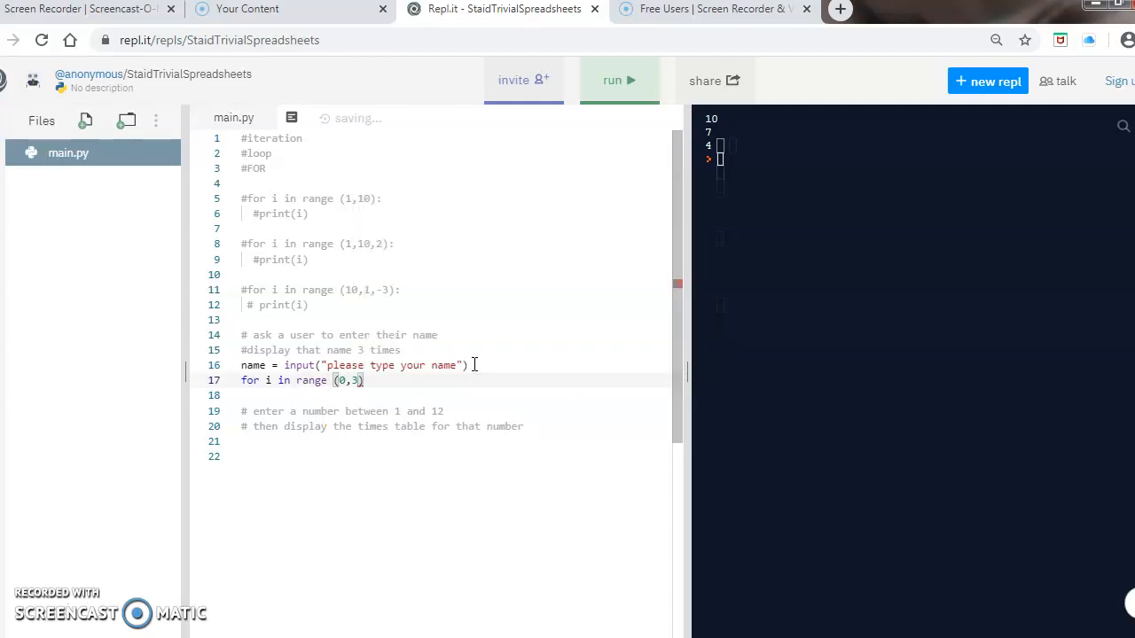
{"action": "type", "text": ":"}
{"action": "left_click", "coordinate": [455, 396]}
{"action": "type", "text": "print (name)"}
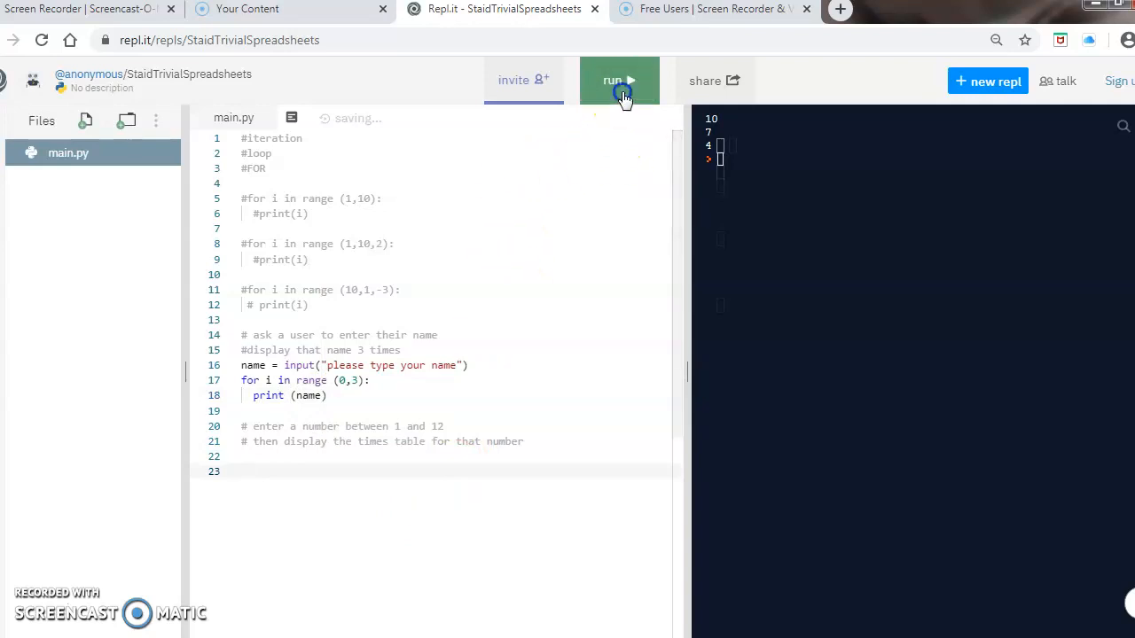
Run the name program and answer the prompt with bob so it prints bob three times.
{"action": "left_click", "coordinate": [619, 81]}
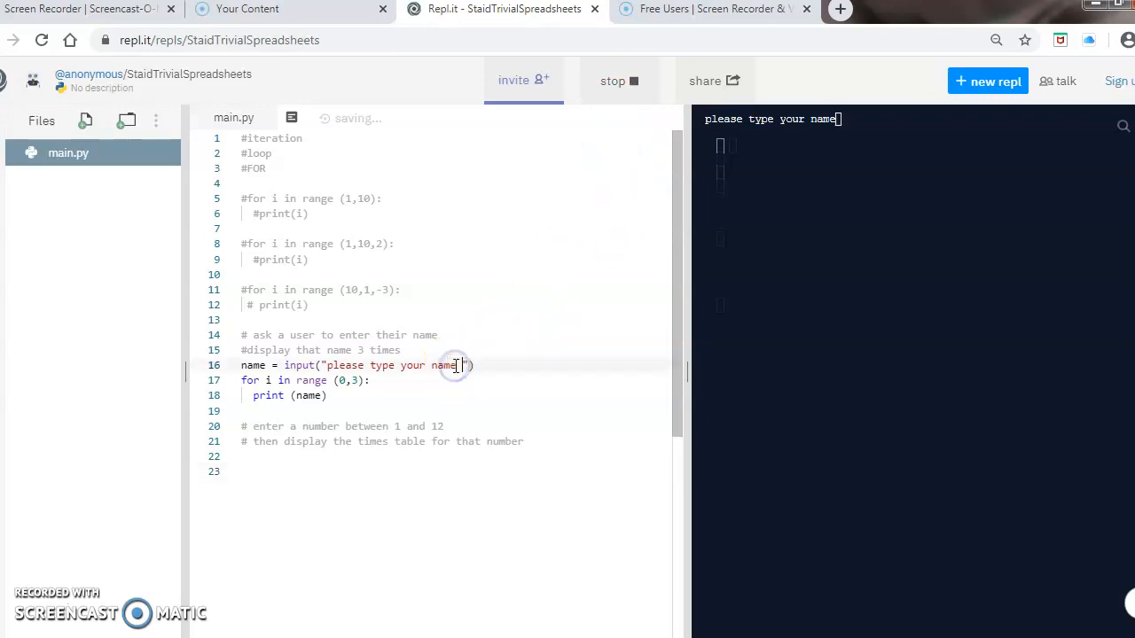
{"action": "left_click", "coordinate": [619, 79]}
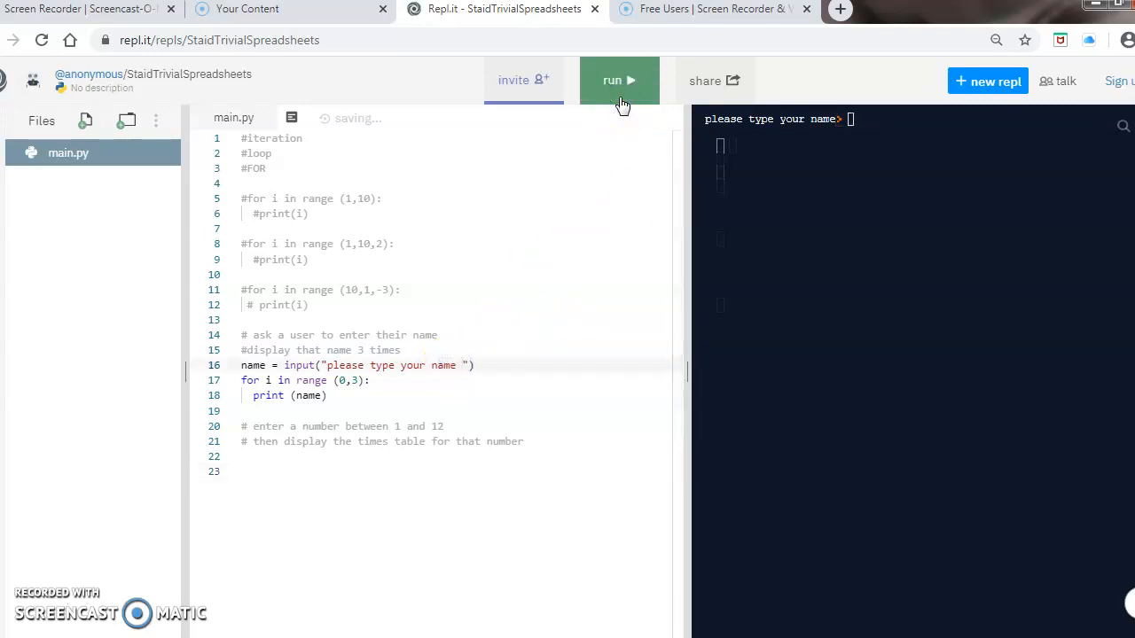
{"action": "left_click", "coordinate": [619, 79]}
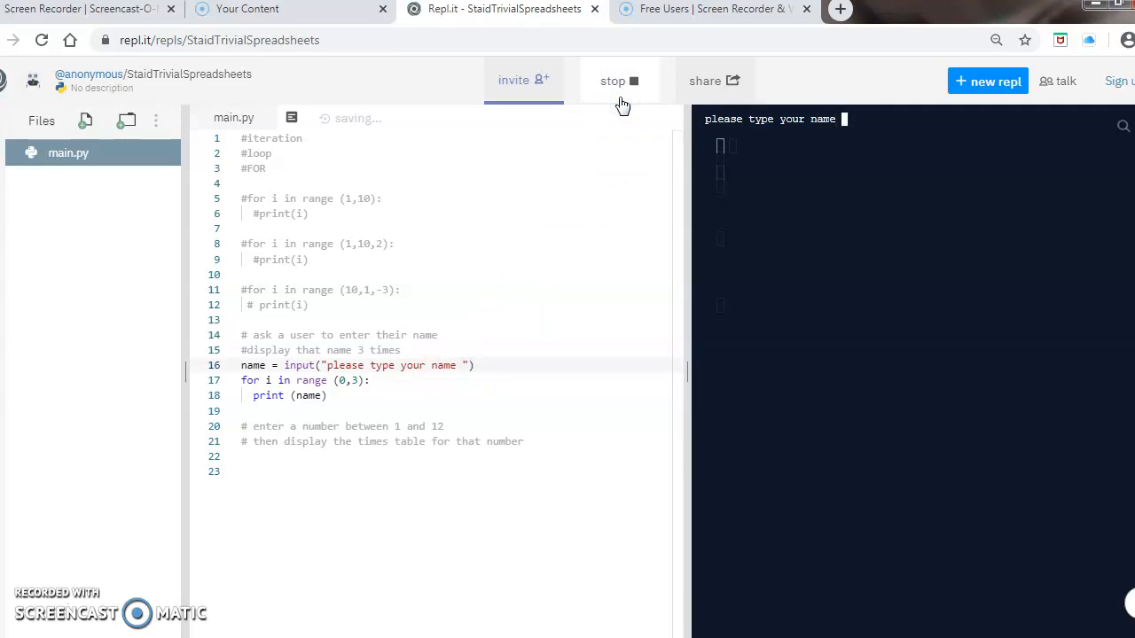
{"action": "type", "text": "bob"}
{"action": "left_click", "coordinate": [455, 365]}
{"action": "type", "text": "#"}
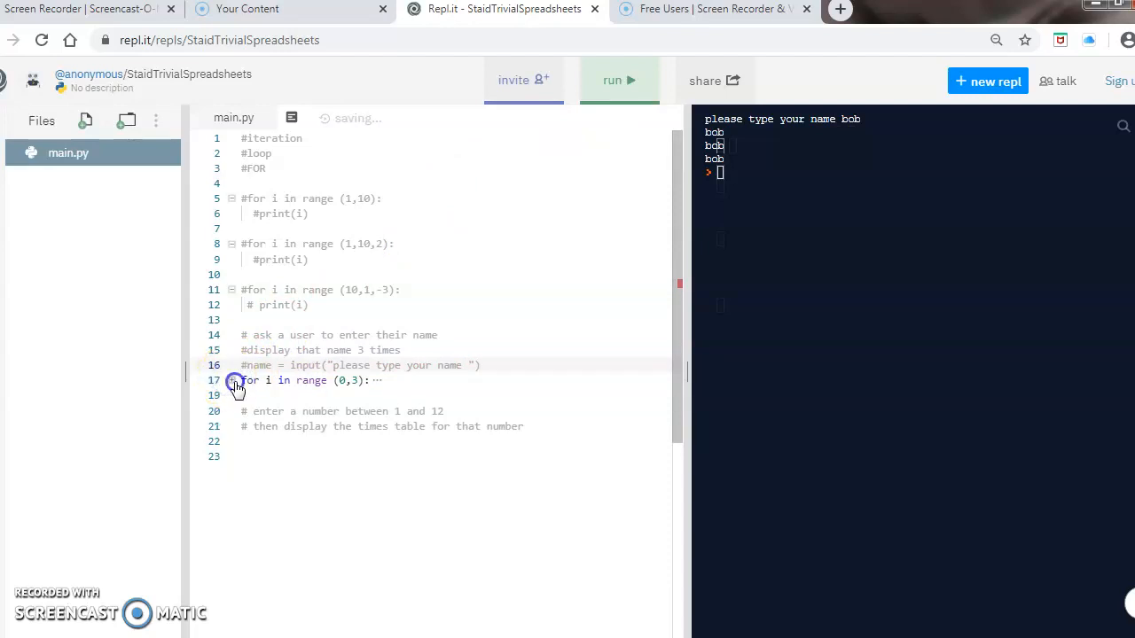
Comment out the name loop and add num = int(input("enter a number 1-12 ")).
{"action": "type", "text": "print (name)"}
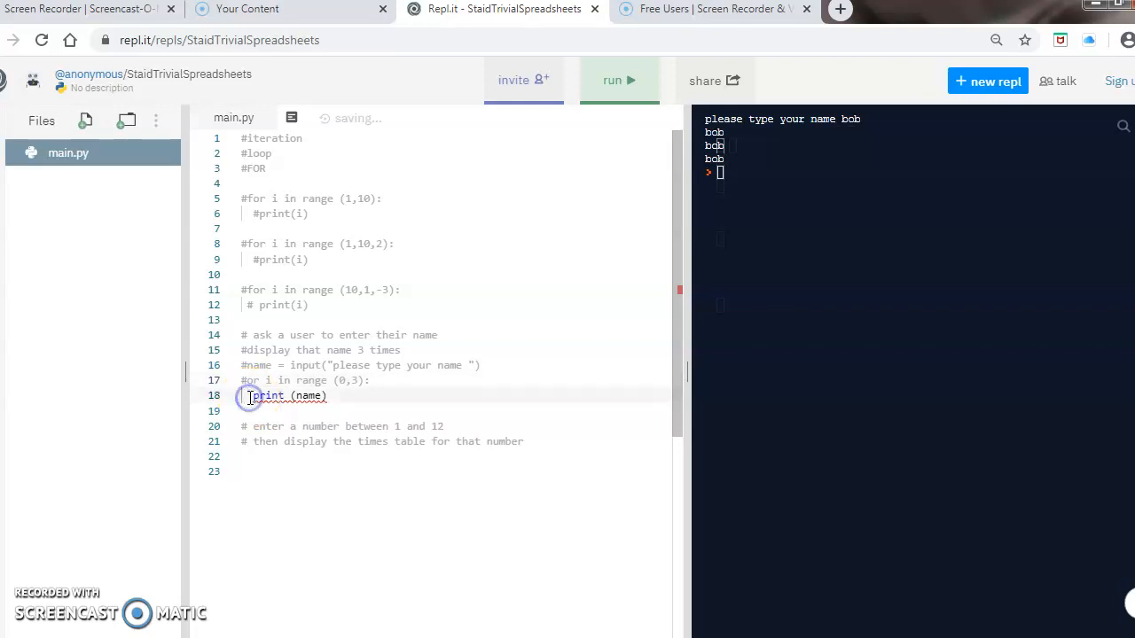
{"action": "type", "text": "#"}
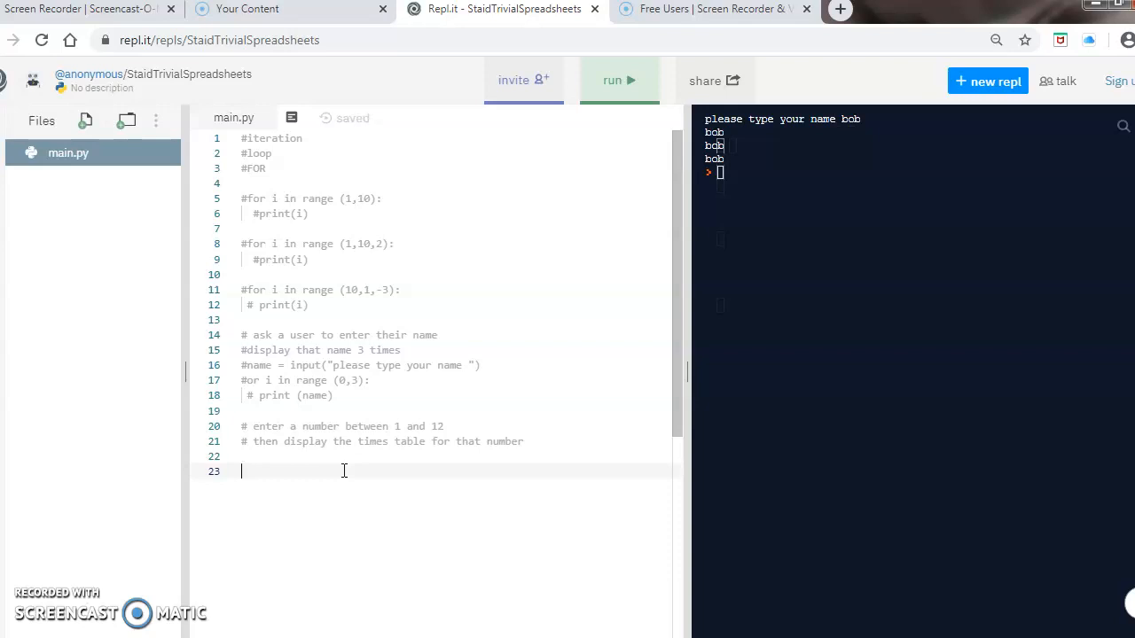
{"action": "type", "text": "num = int"}
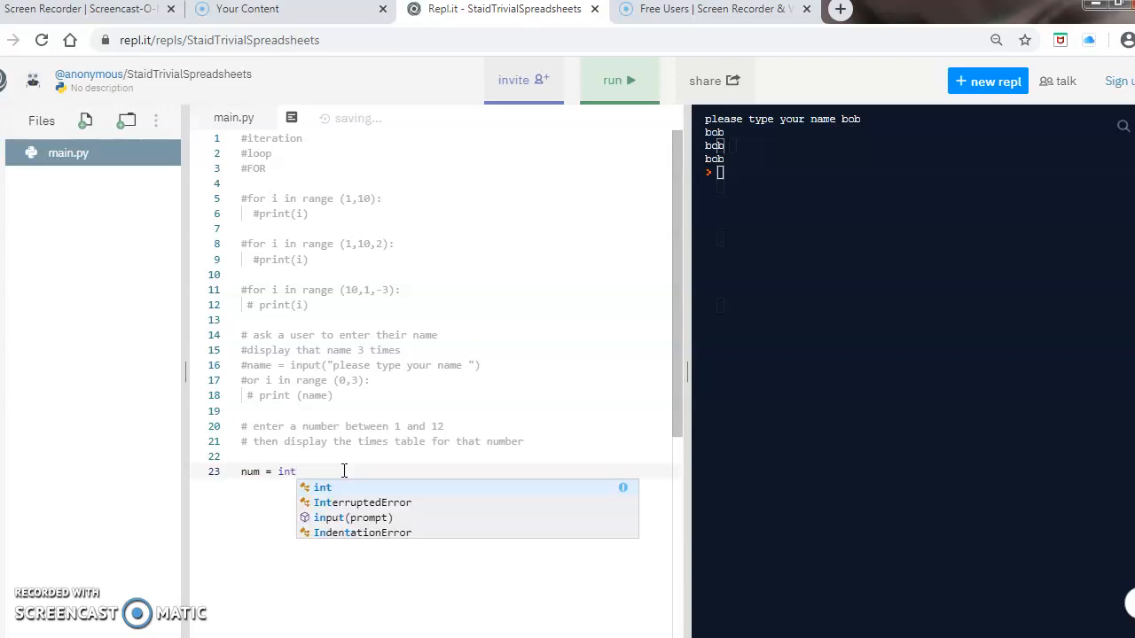
{"action": "type", "text": "(input(\""}
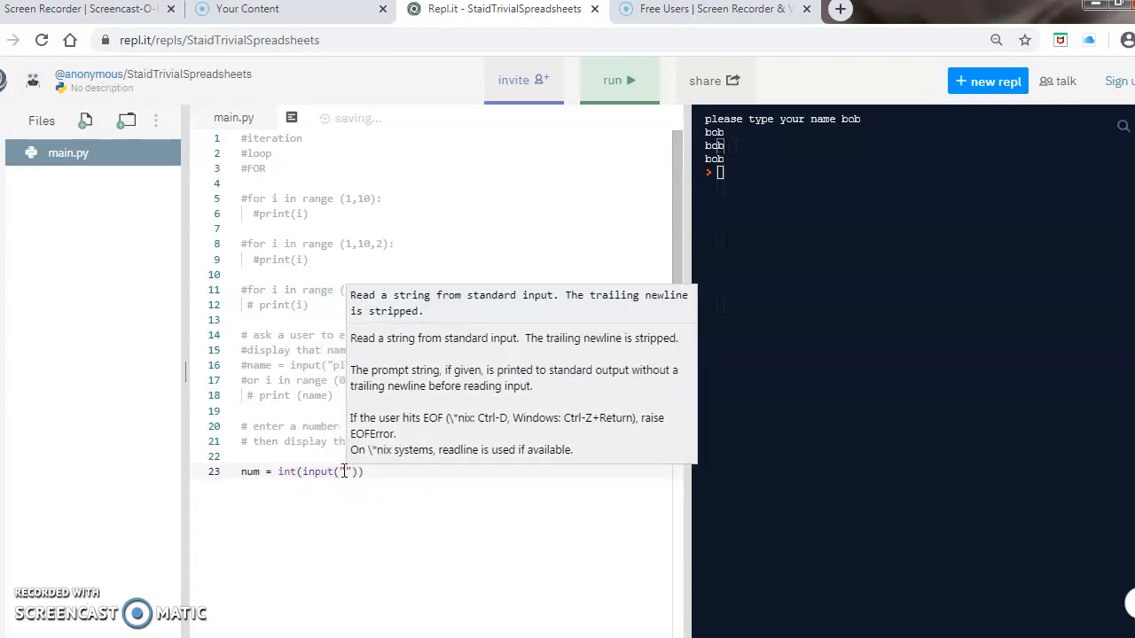
{"action": "type", "text": "enter a numb"}
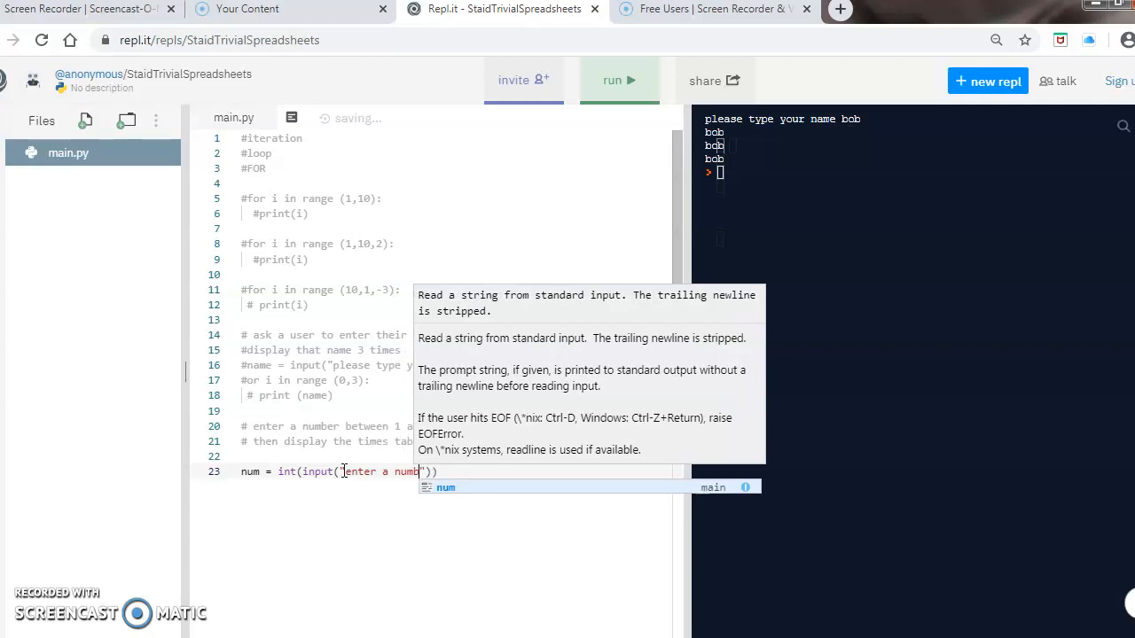
{"action": "type", "text": "er 1-12"}
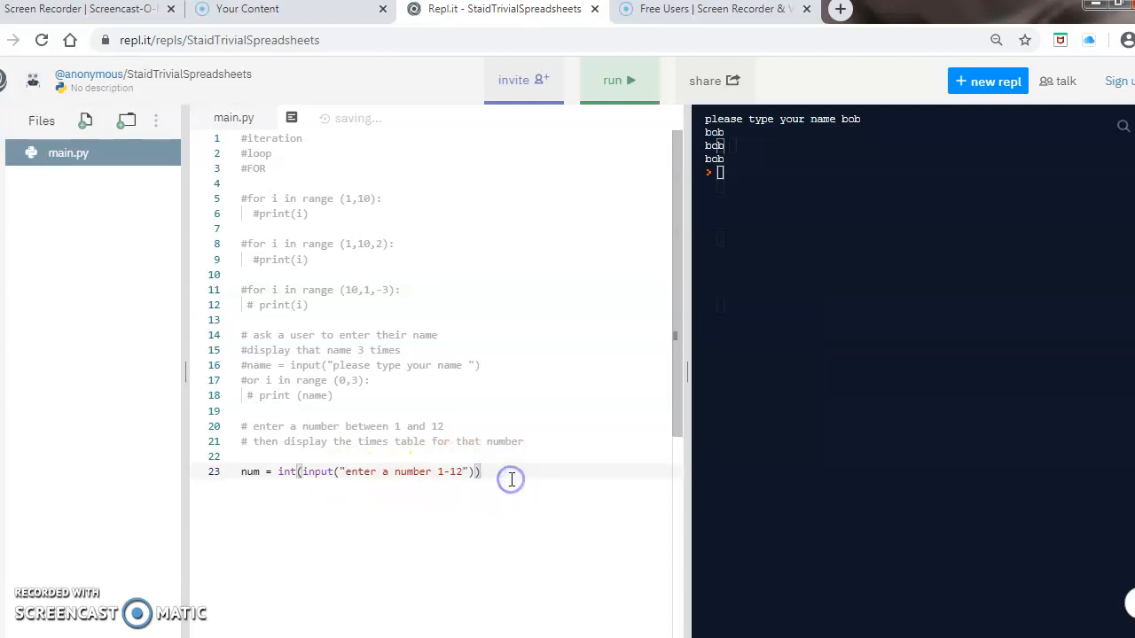
{"action": "key", "text": "Enter"}
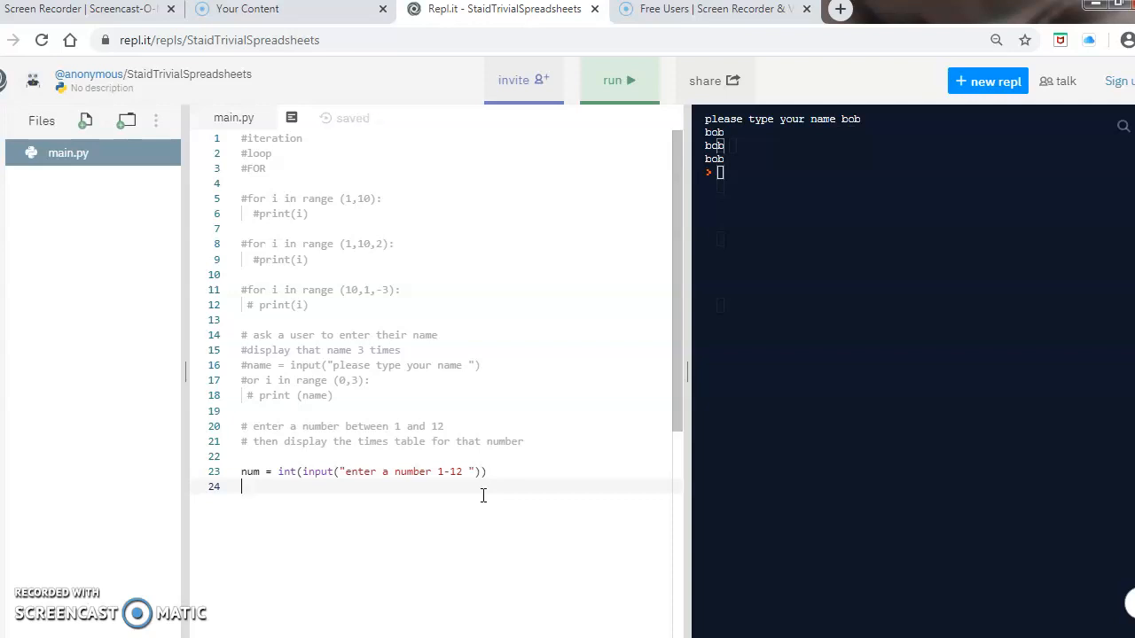
Write the loop header for i in range (1,13): with the colon at the line end.
{"action": "type", "text": "for i in"}
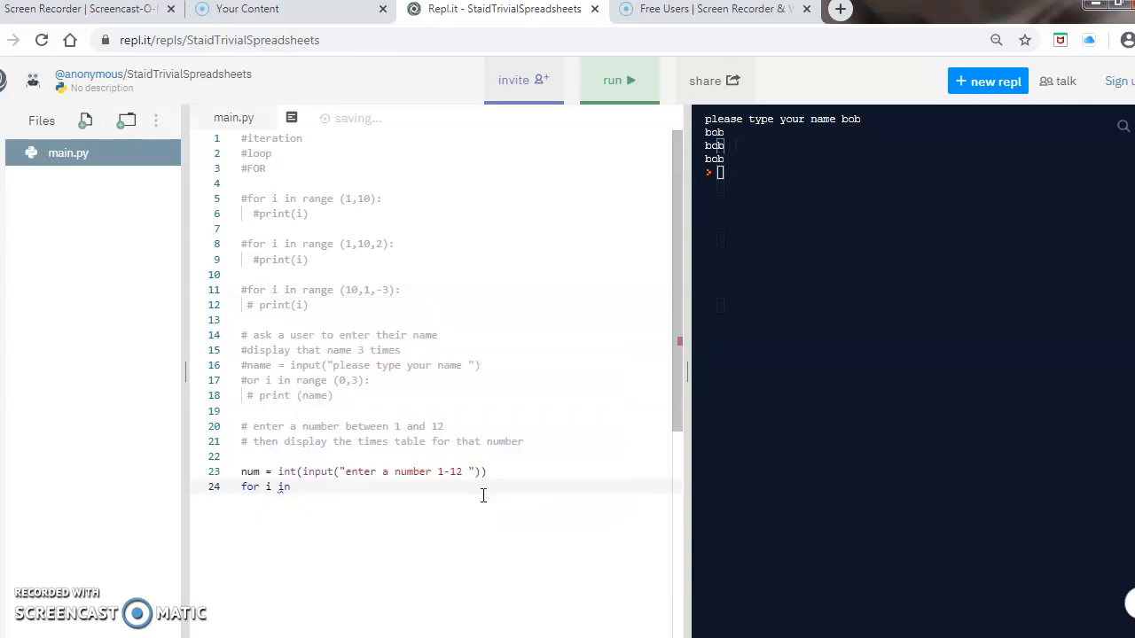
{"action": "type", "text": "range:"}
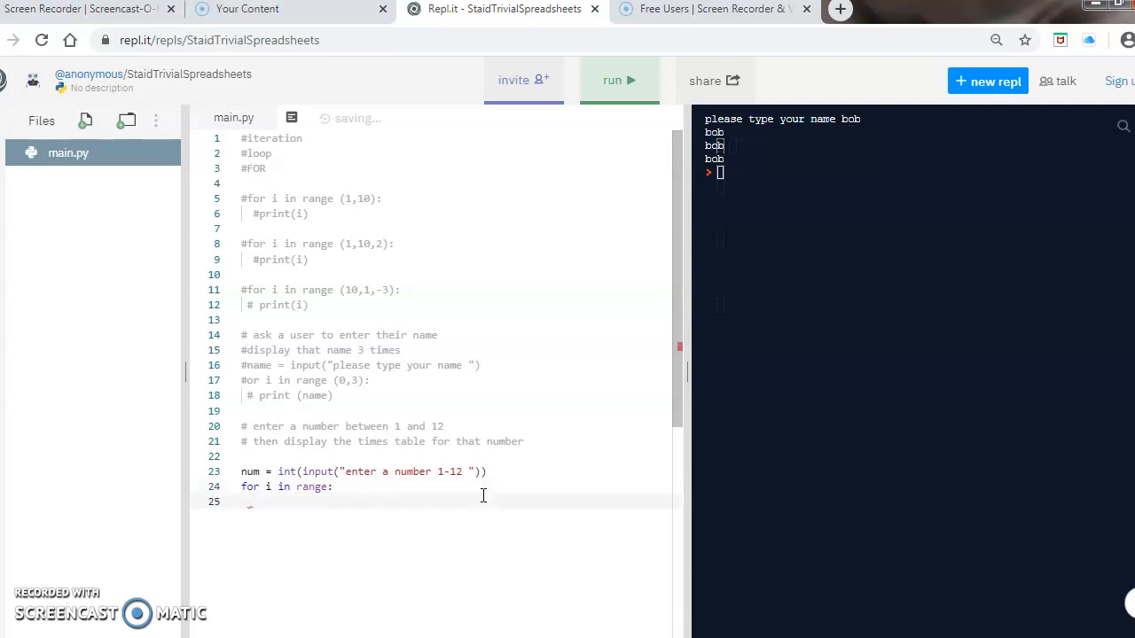
{"action": "key", "text": "Backspace"}
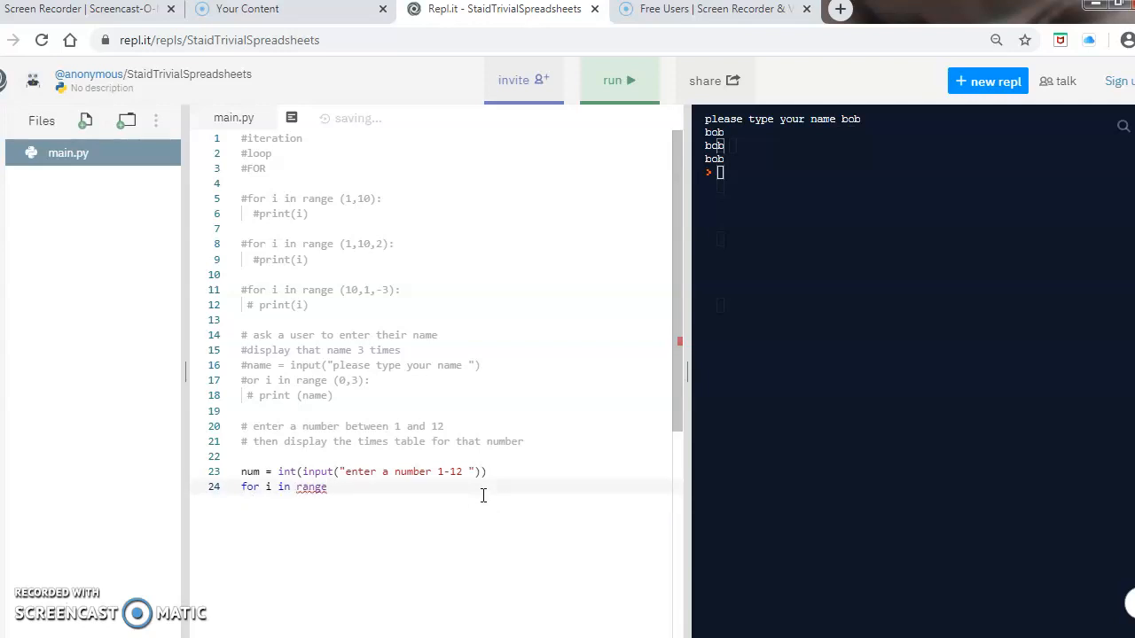
{"action": "type", "text": "(1,"}
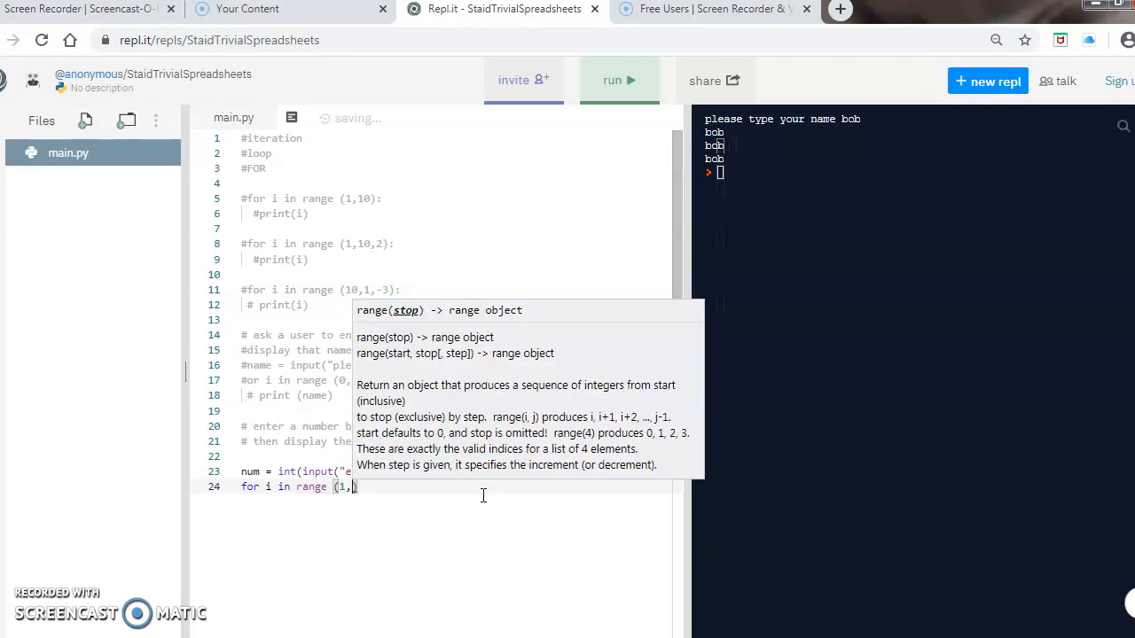
{"action": "type", "text": "13"}
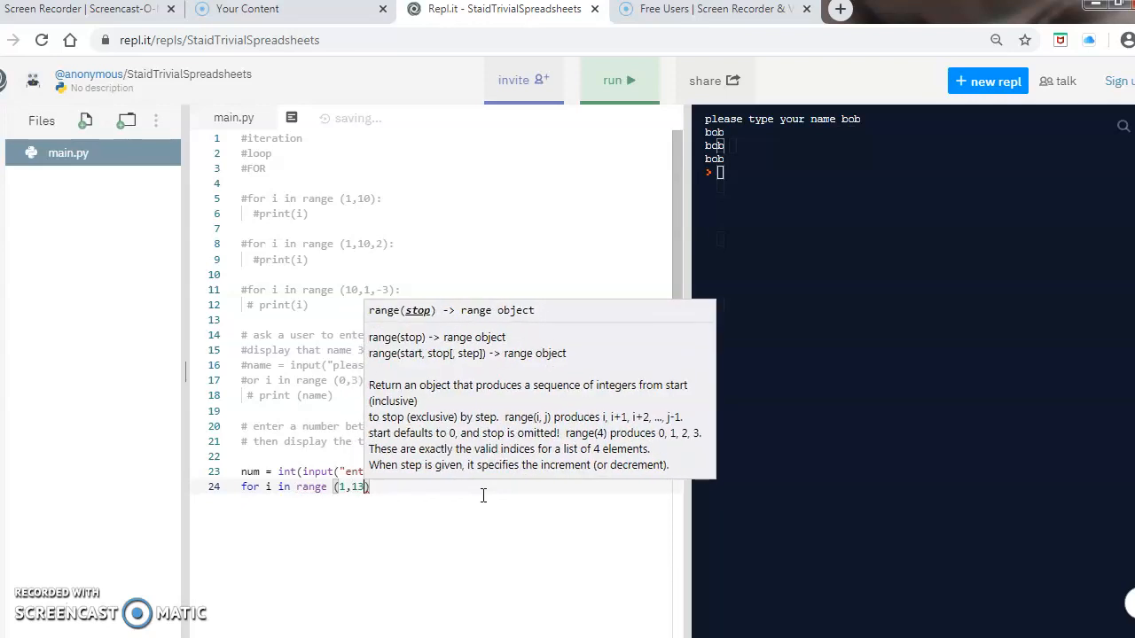
{"action": "left_click", "coordinate": [432, 502]}
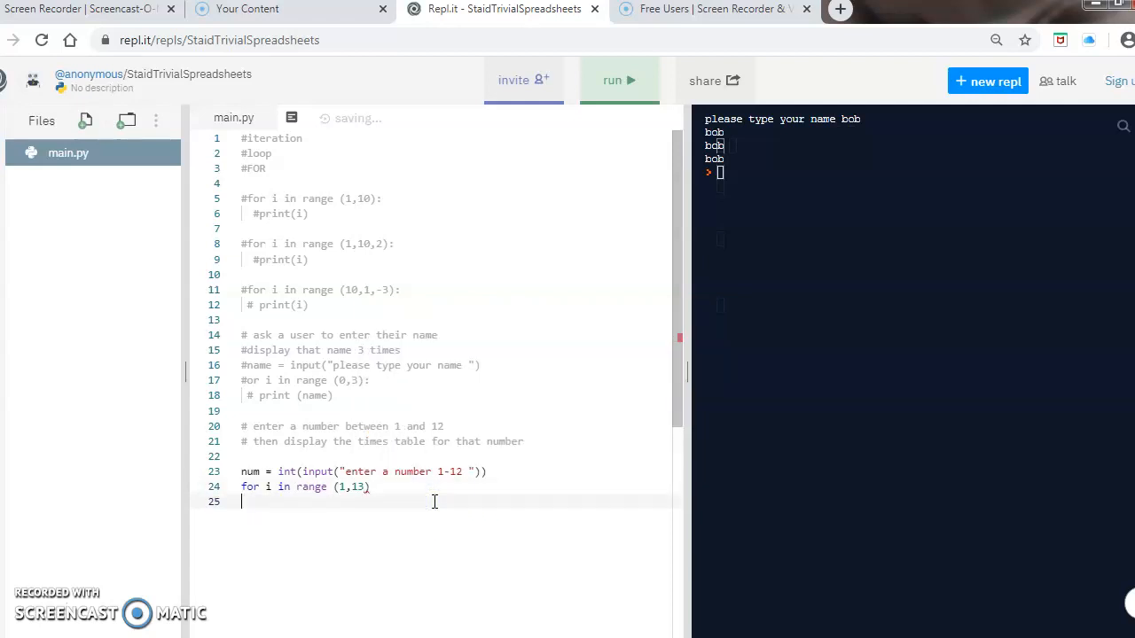
{"action": "type", "text": ":"}
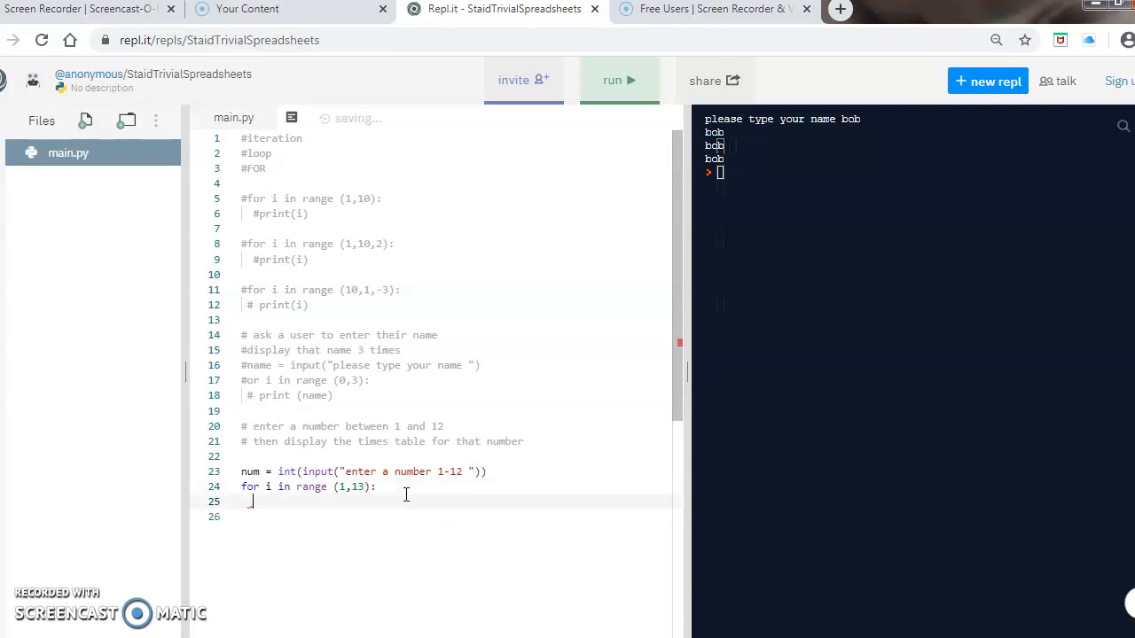
Add the indented line answer = i * num inside the loop.
{"action": "type", "text": "answer ="}
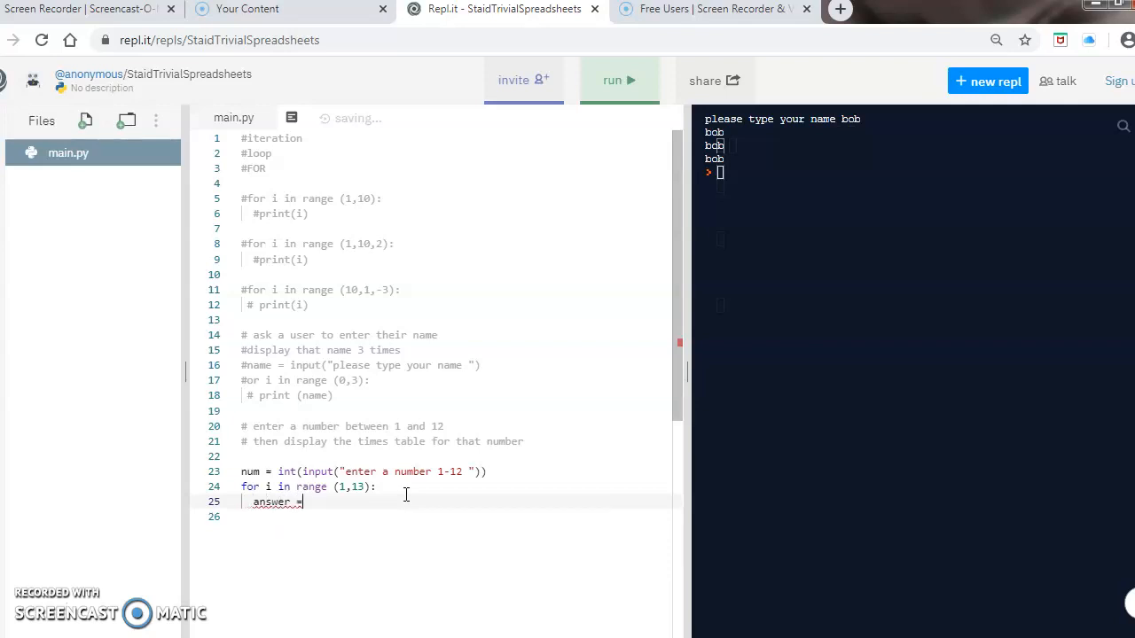
{"action": "type", "text": "i *"}
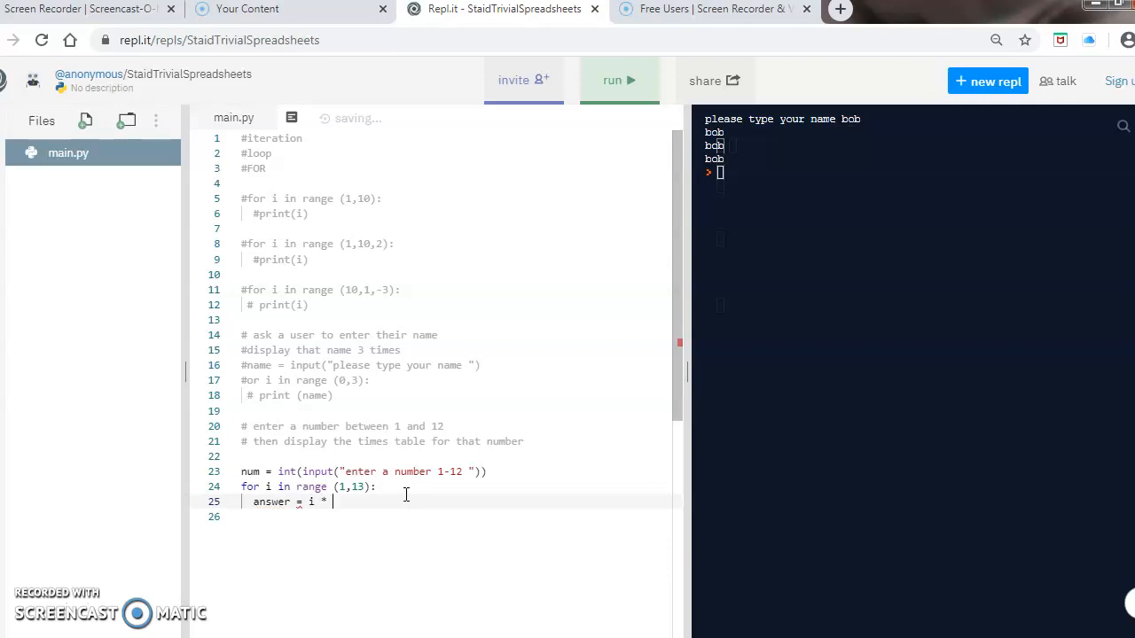
{"action": "type", "text": "num"}
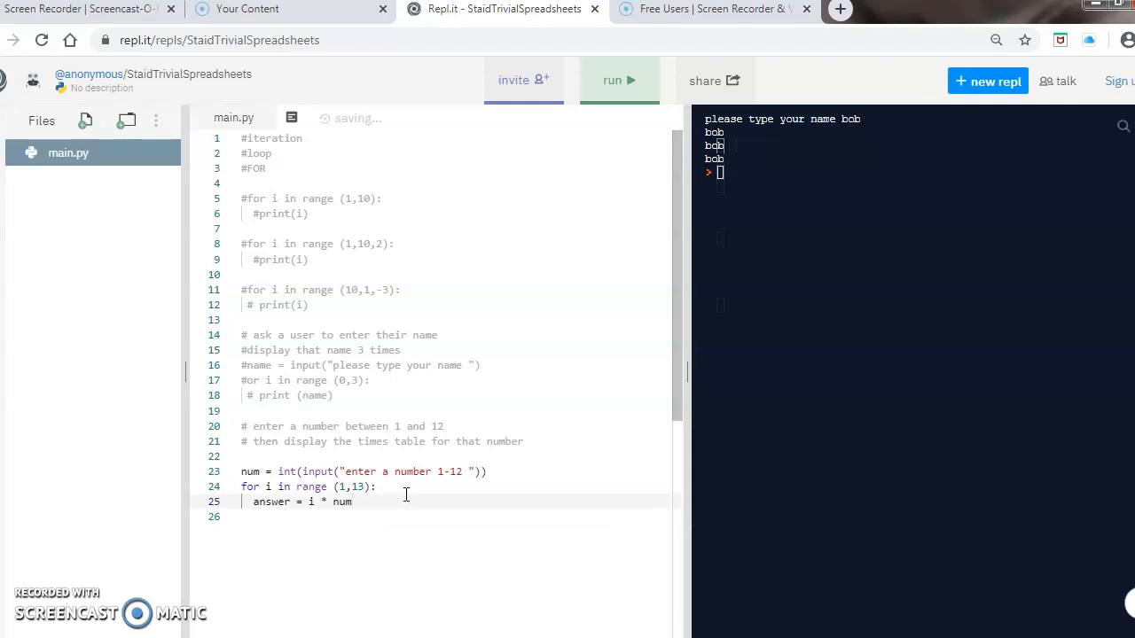
Add print(i, "x", num, "=", answer) to output each times-table line.
{"action": "type", "text": "p"}
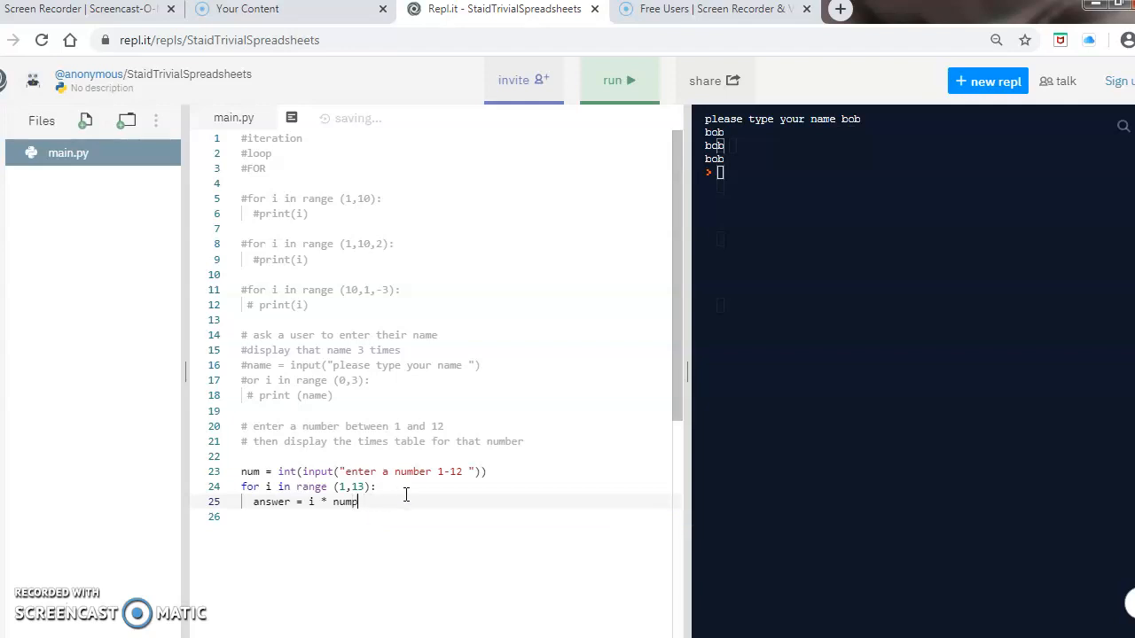
{"action": "type", "text": "print("}
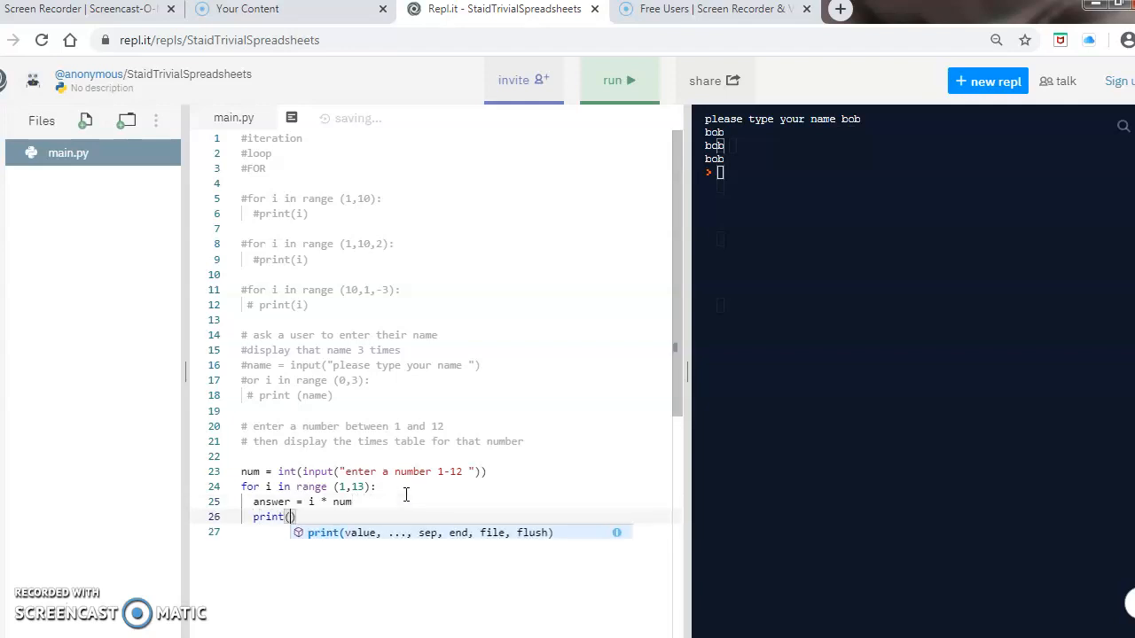
{"action": "type", "text": "i, \"x\","}
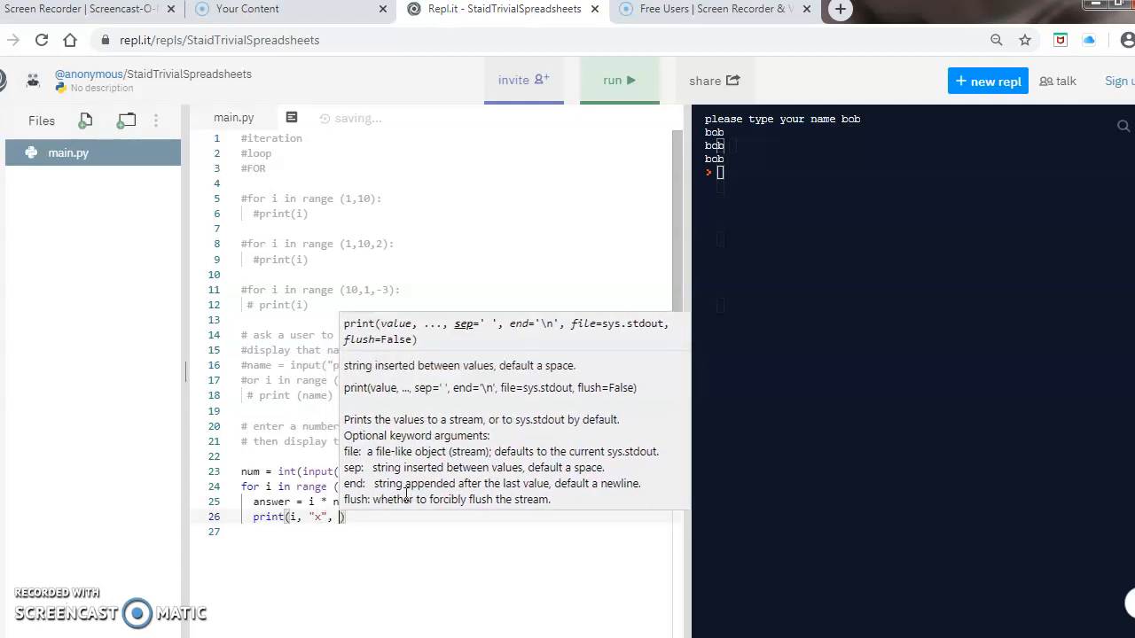
{"action": "type", "text": "num,"}
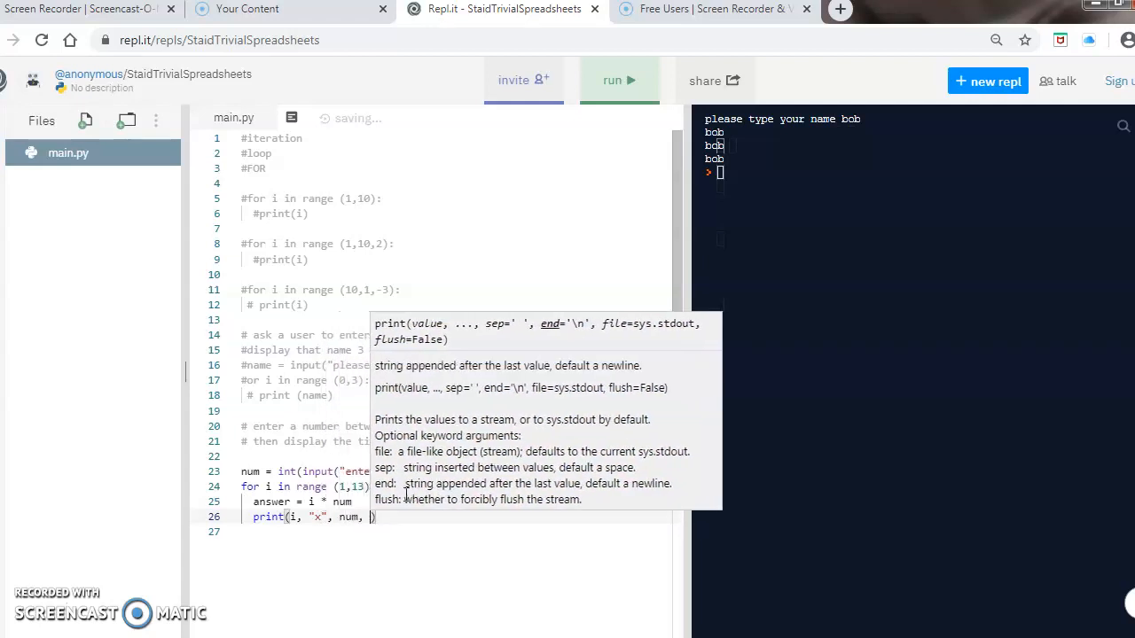
{"action": "type", "text": "\"="}
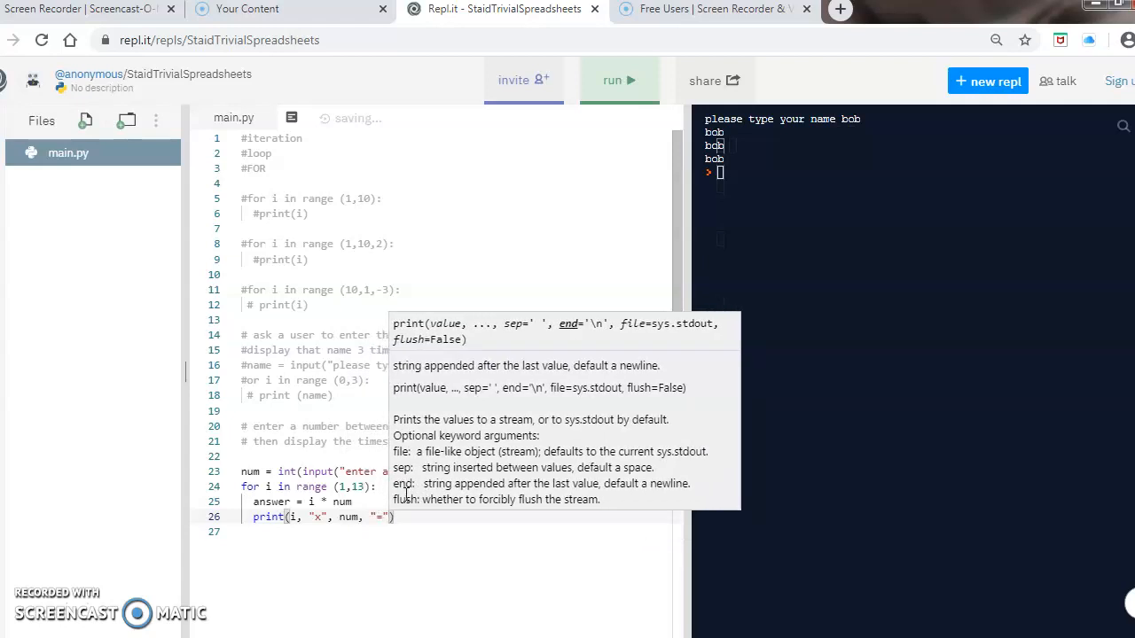
{"action": "type", "text": "answer"}
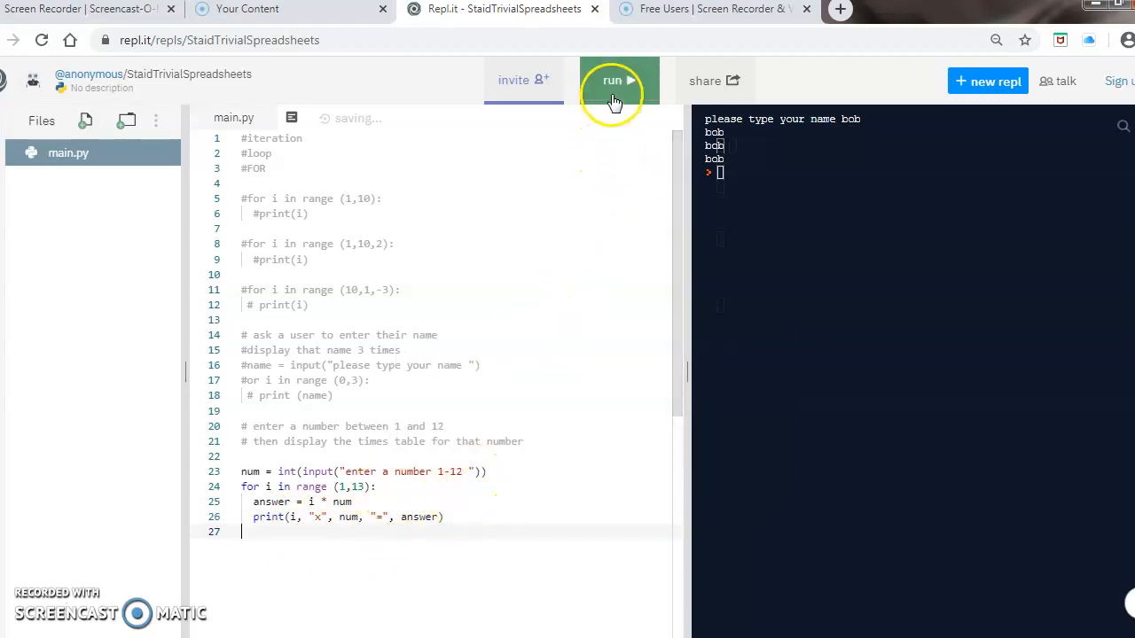
Run the times-table program for 3, then run it again for further numbers.
{"action": "left_click", "coordinate": [614, 81]}
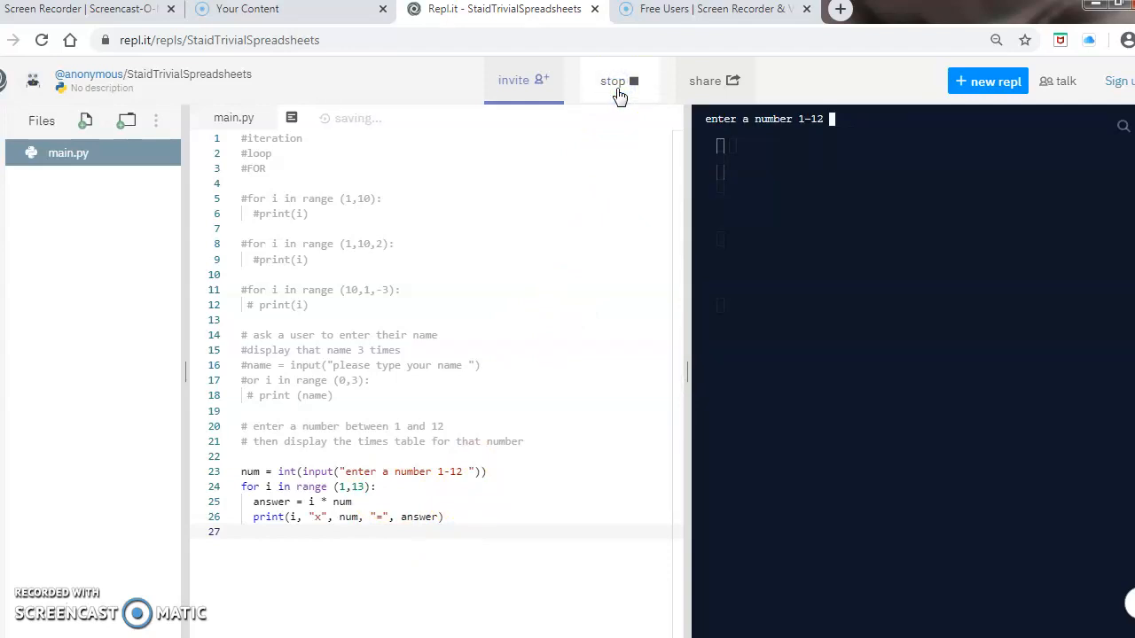
{"action": "type", "text": "3"}
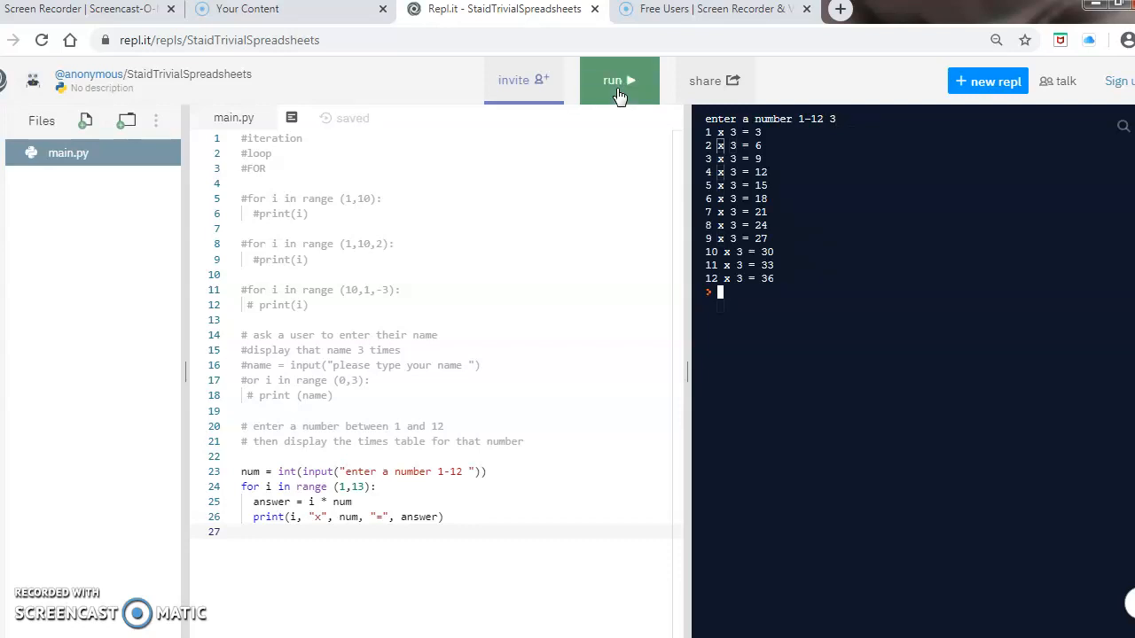
{"action": "left_click", "coordinate": [617, 82]}
{"action": "type", "text": "12"}
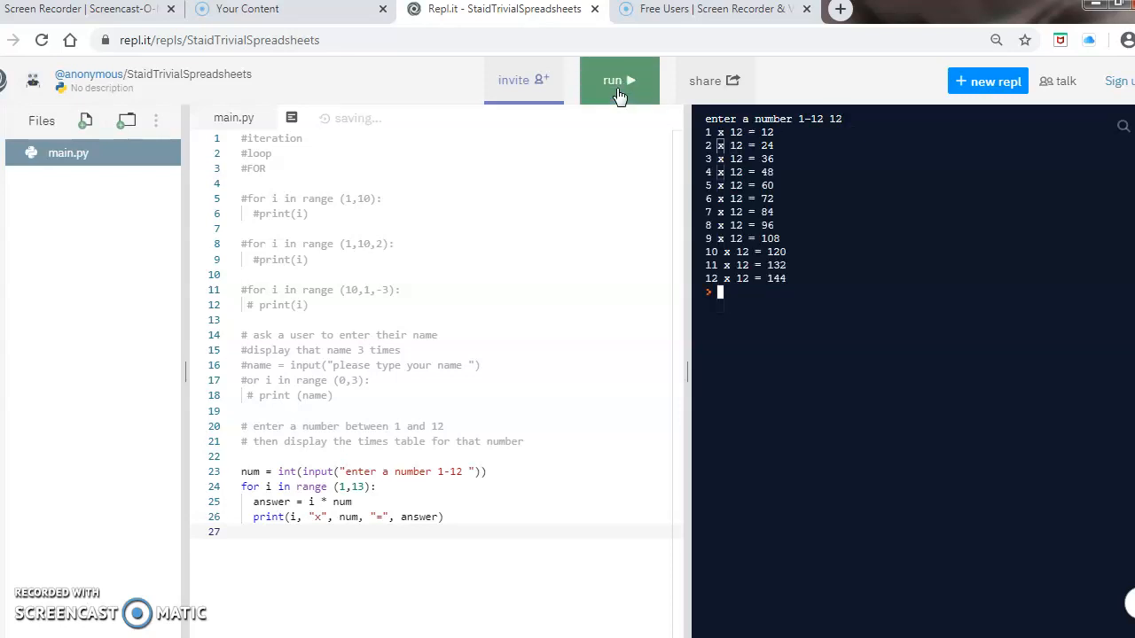
{"action": "left_click", "coordinate": [617, 87]}
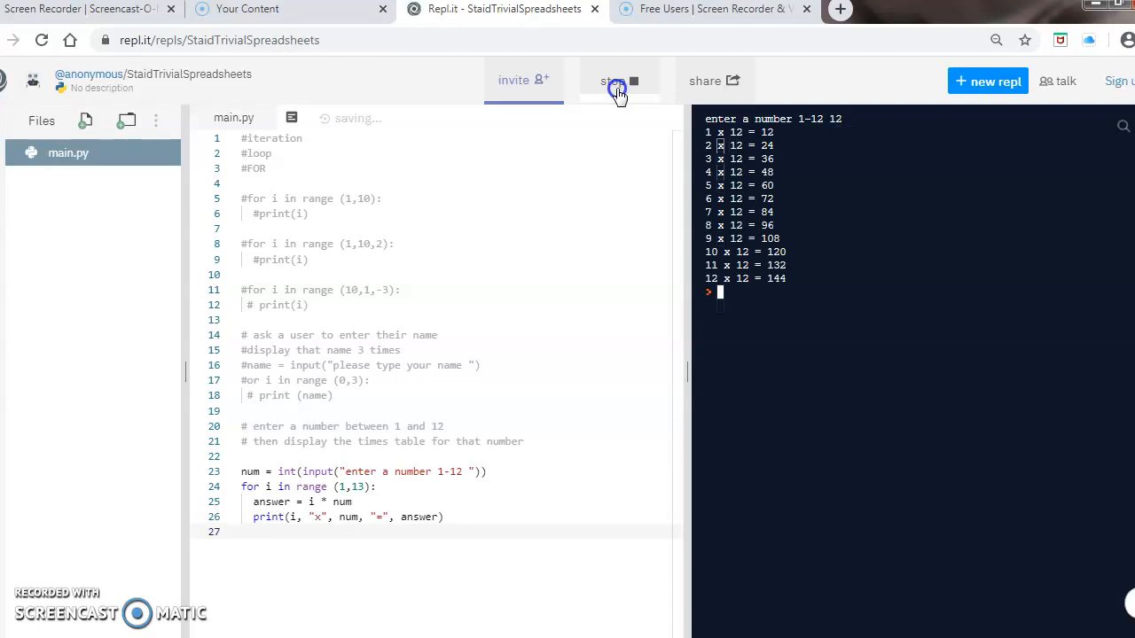
{"action": "left_click", "coordinate": [617, 89]}
{"action": "type", "text": "5"}
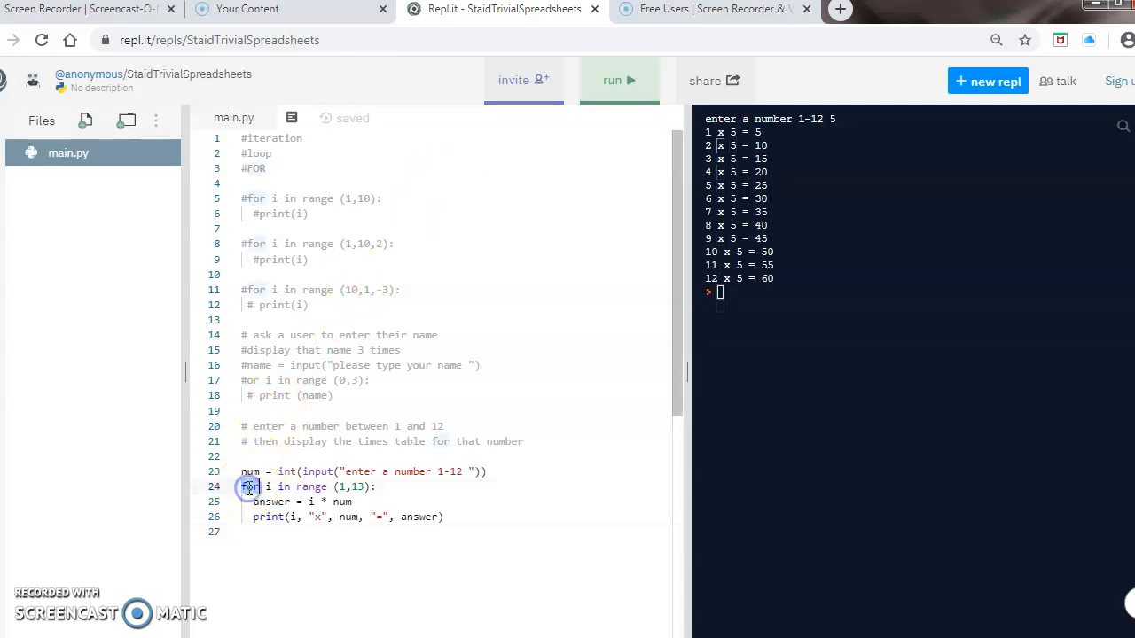
{"action": "double_click", "coordinate": [252, 486]}
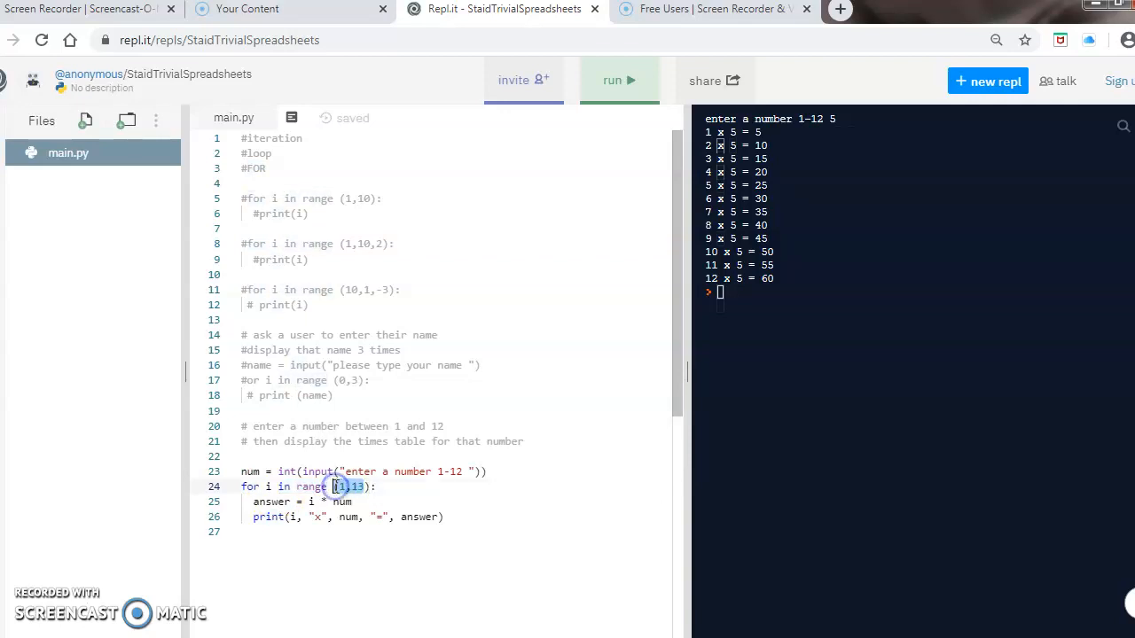
{"action": "mouse_move", "coordinate": [387, 284]}
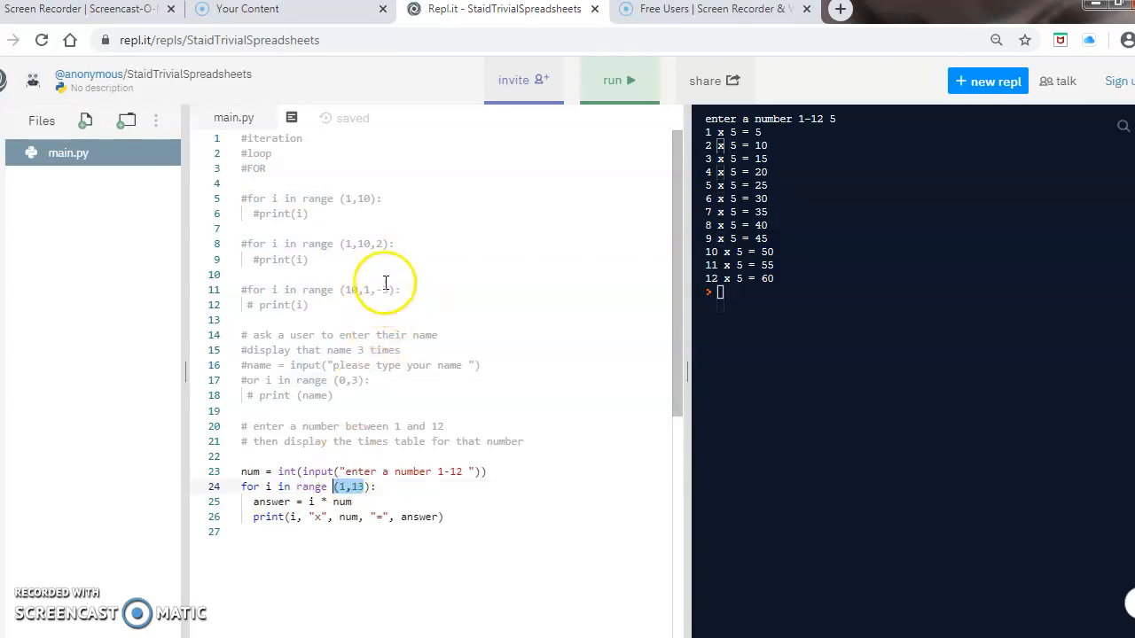